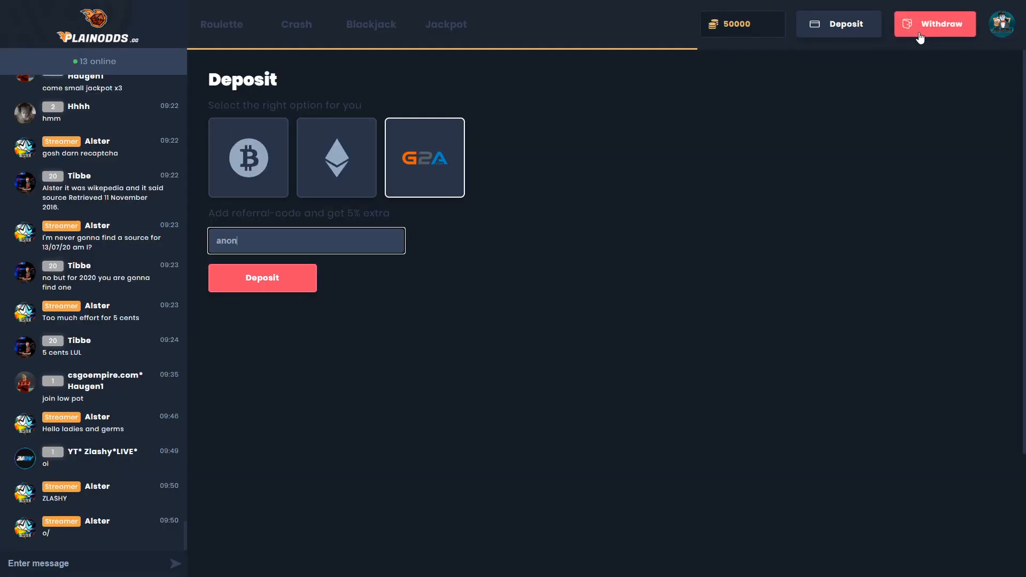
Visit the Withdraw form's address field, then the Roulette, Blackjack and Jackpot games.
left_click(935, 24)
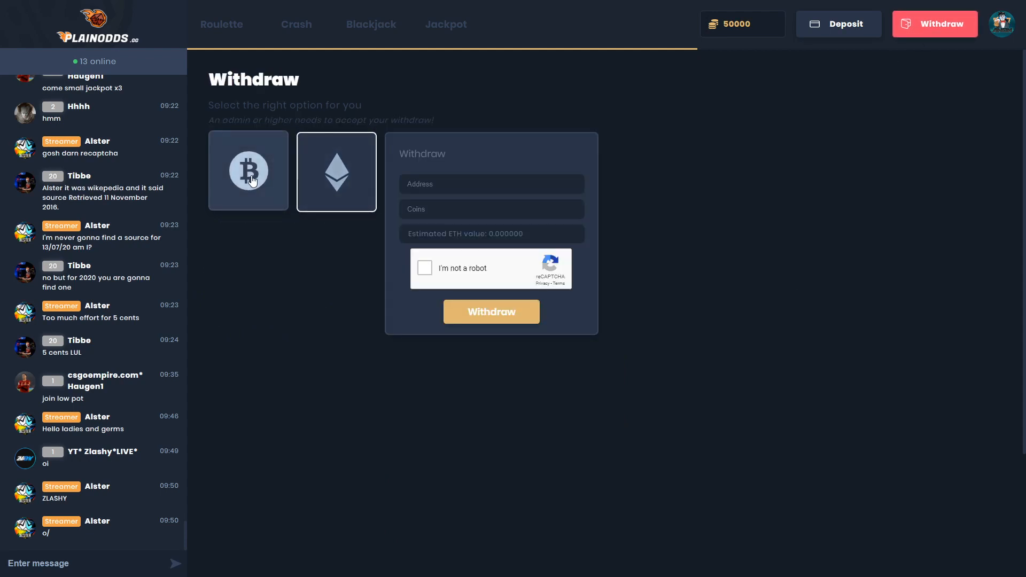
left_click(491, 183)
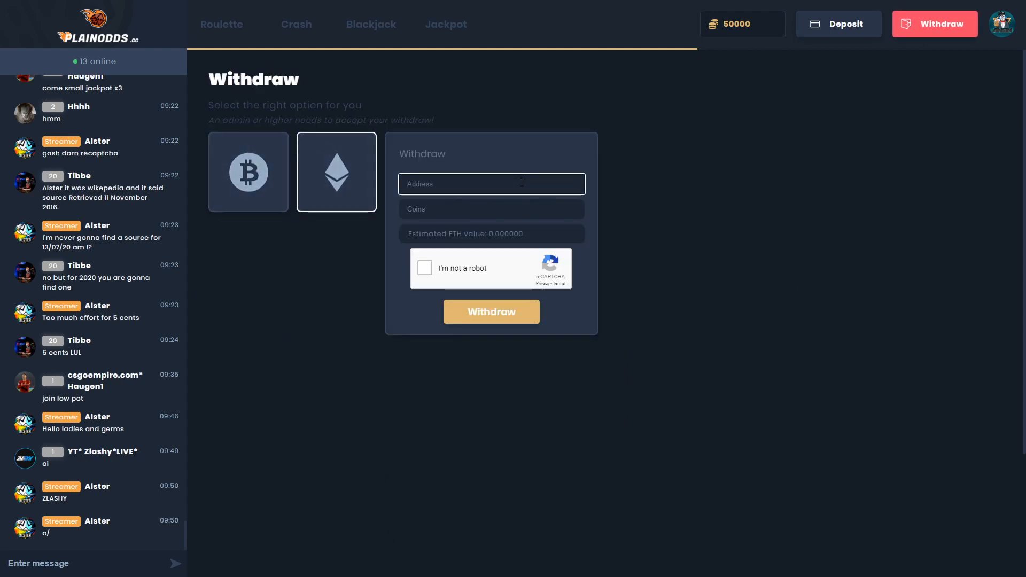
left_click(221, 25)
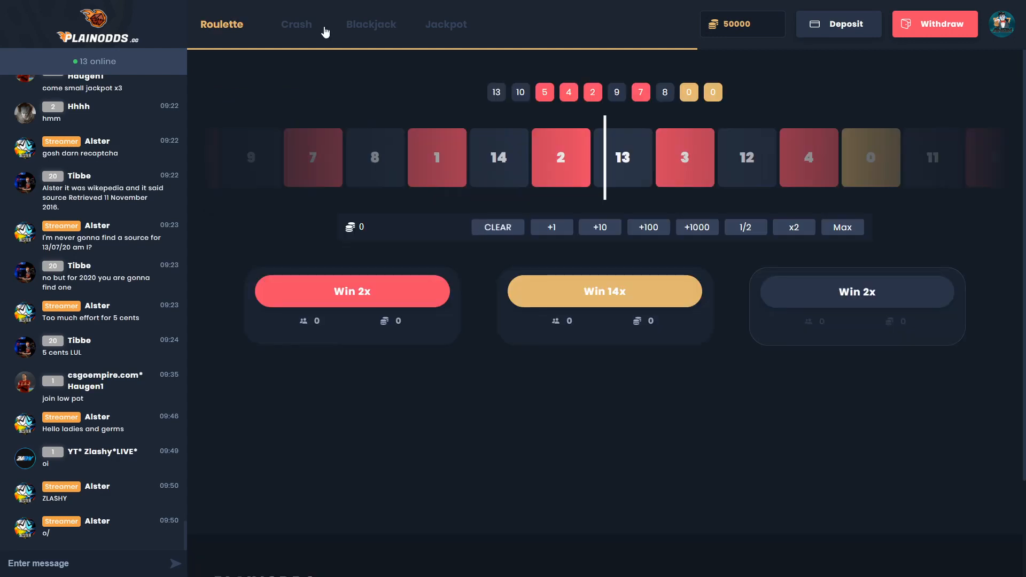
left_click(371, 24)
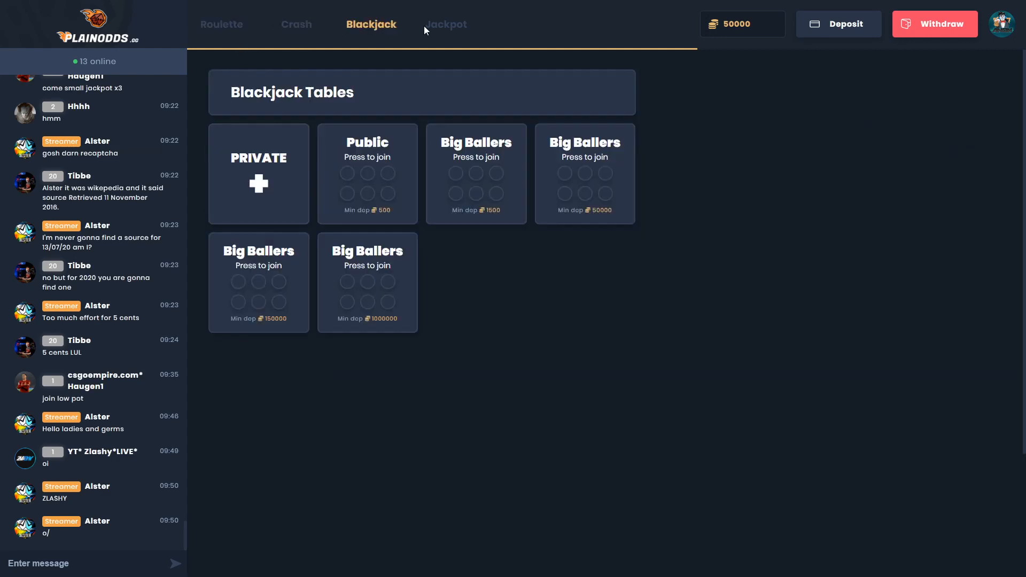
left_click(446, 24)
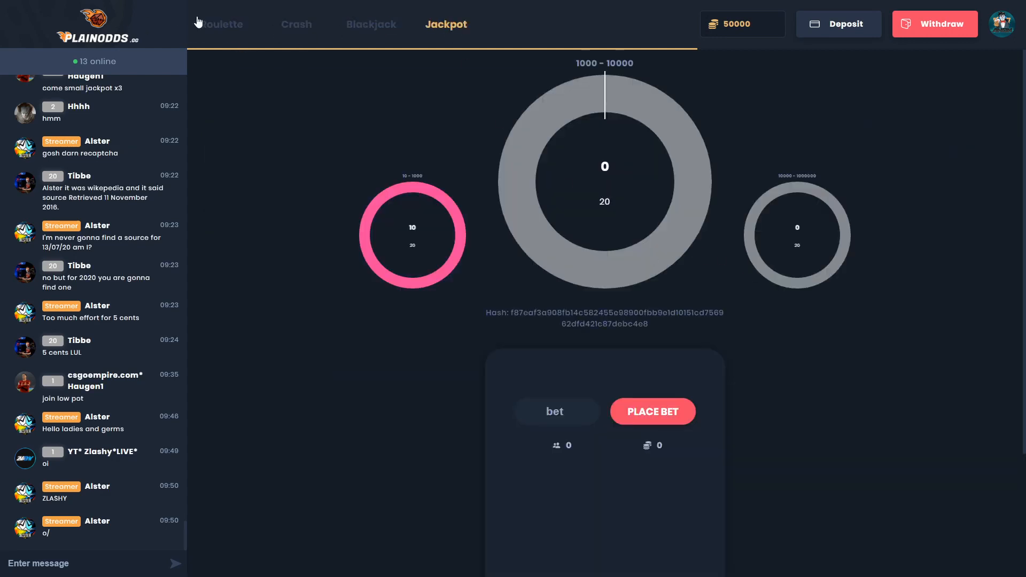
On Roulette, build a 2000-coin amount with +1000 and bet it on Win 14x.
left_click(221, 25)
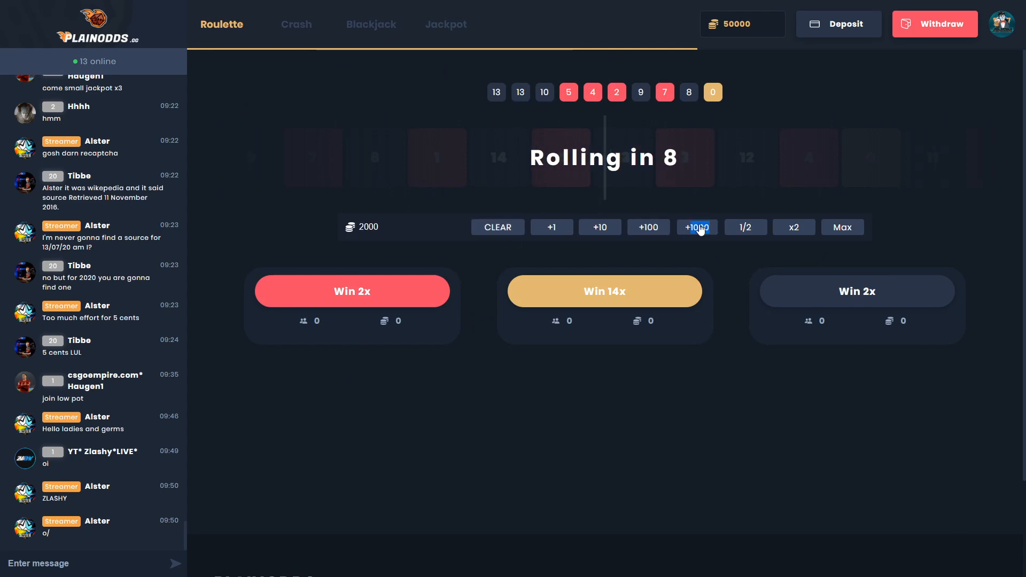
left_click(604, 291)
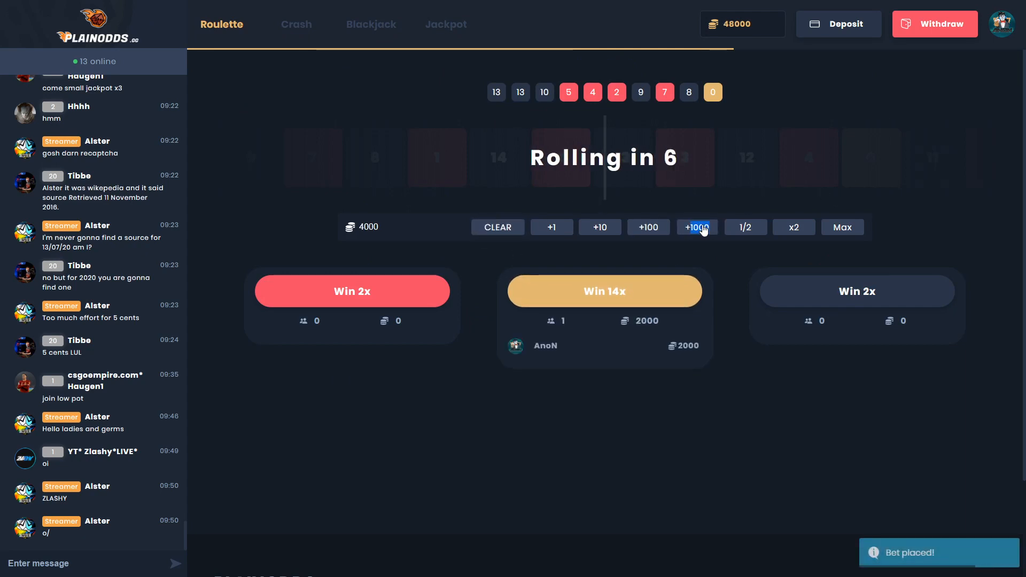
left_click(856, 291)
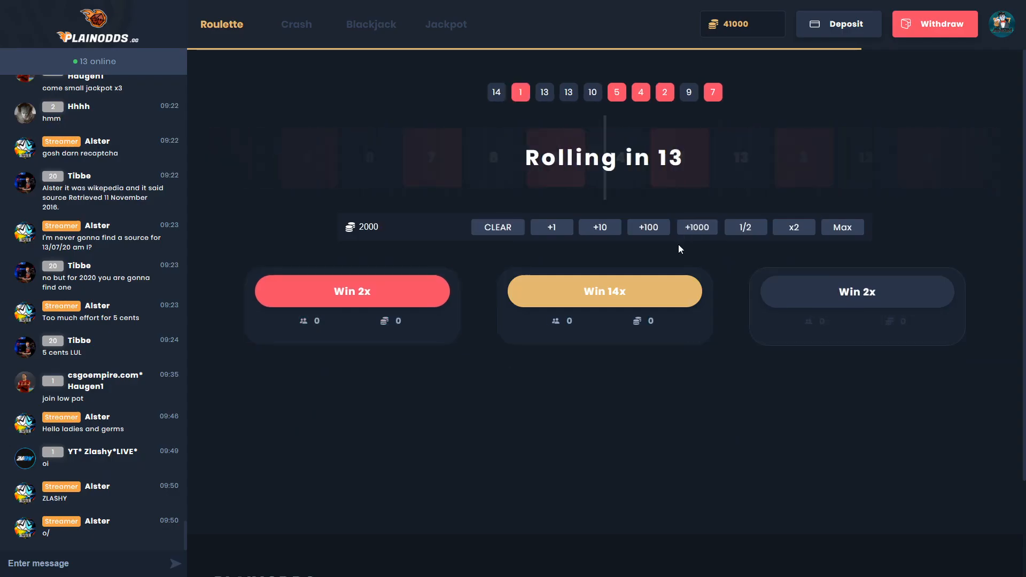
left_click(603, 291)
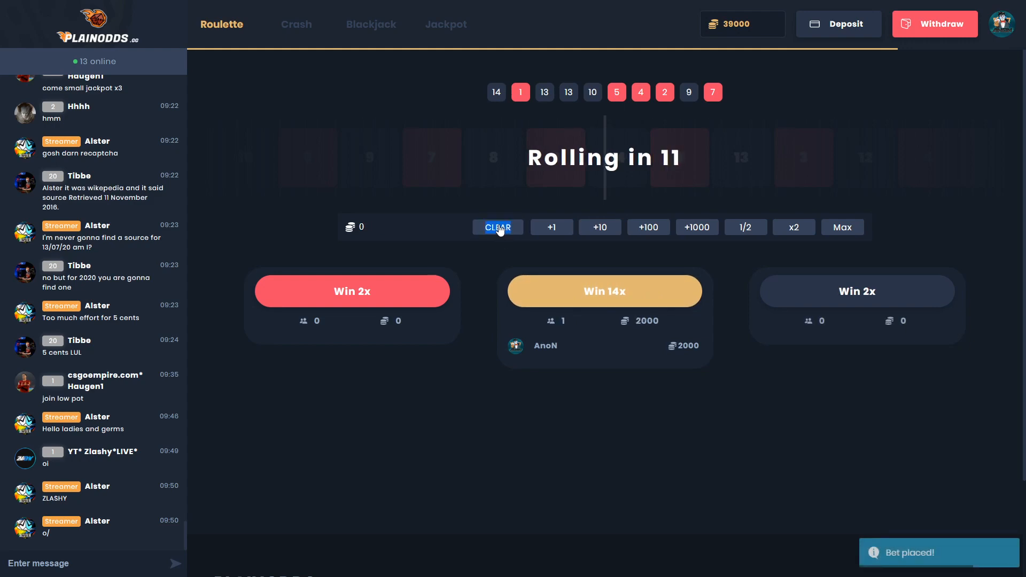
Clear the amount, enter a new bet and place it on Win 14x, winning 16000 coins.
left_click(696, 227)
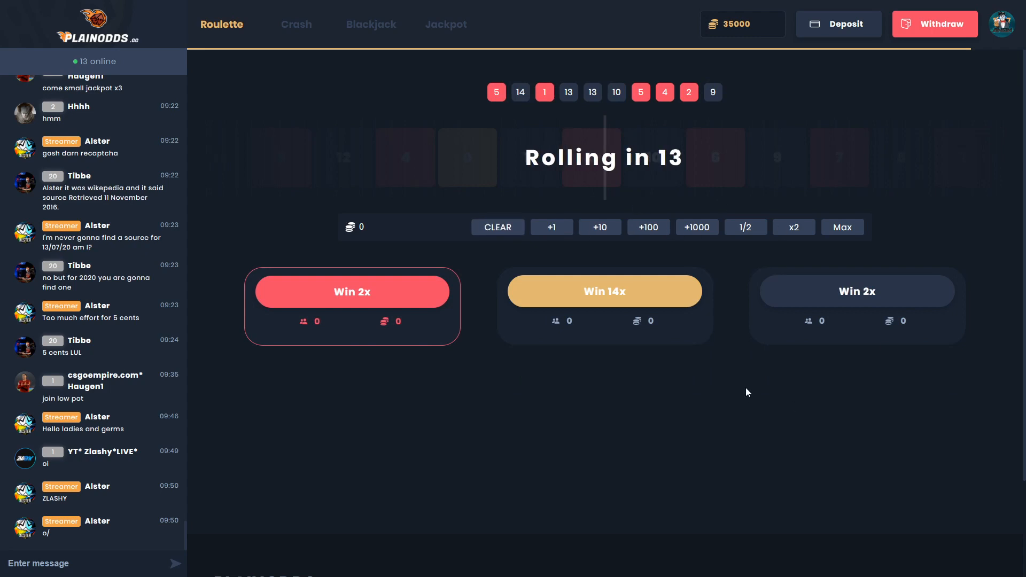
type("800")
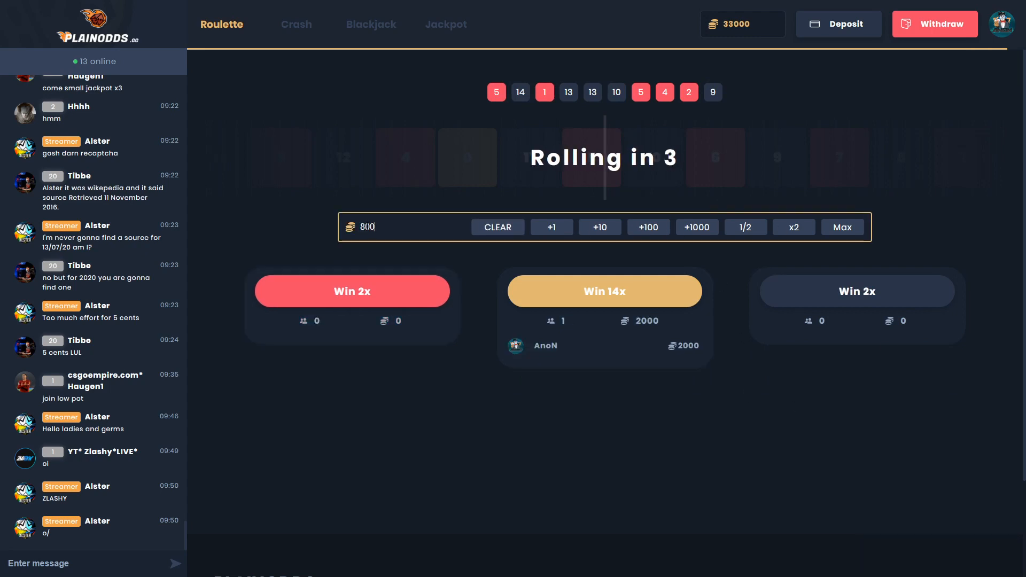
left_click(856, 291)
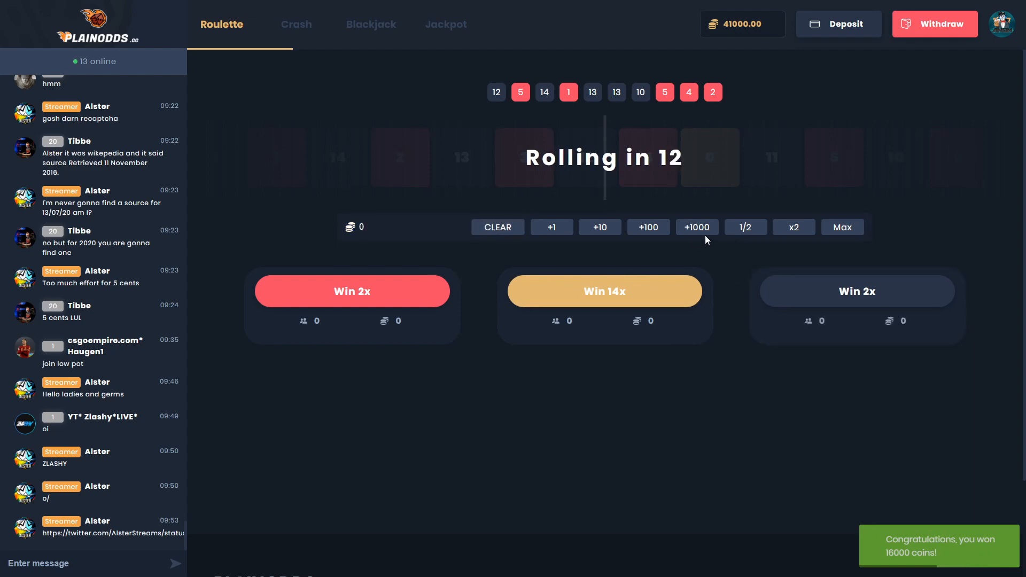
Bet 9000 coins on black Win 2x and 2000 on Win 14x, clearing between rounds.
left_click(696, 226)
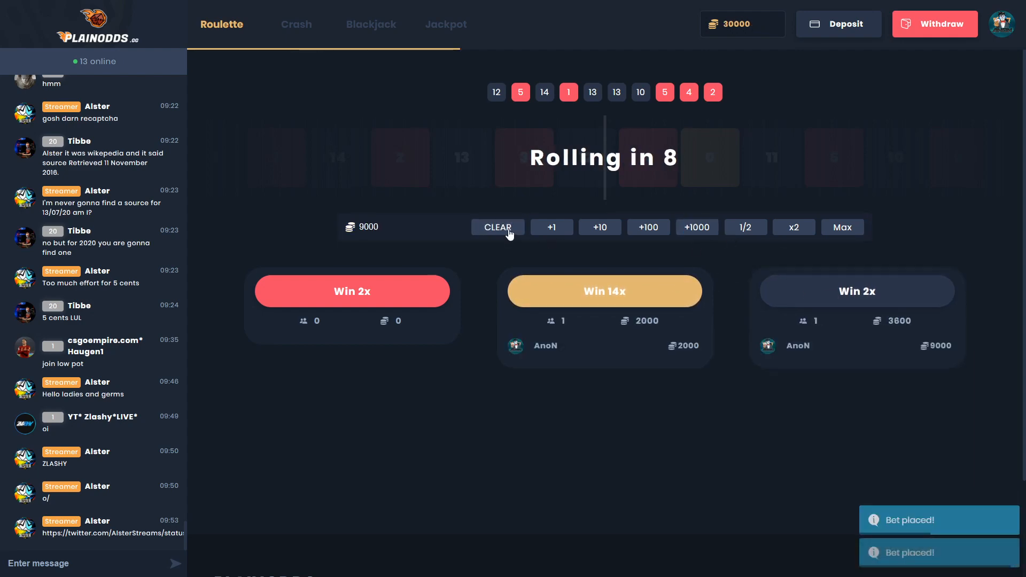
left_click(497, 227)
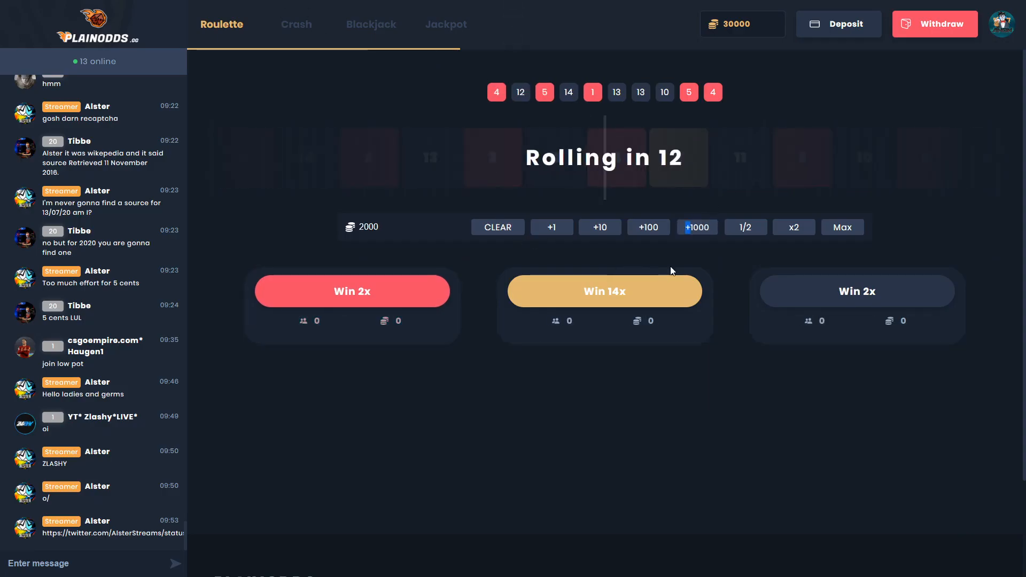
left_click(603, 290)
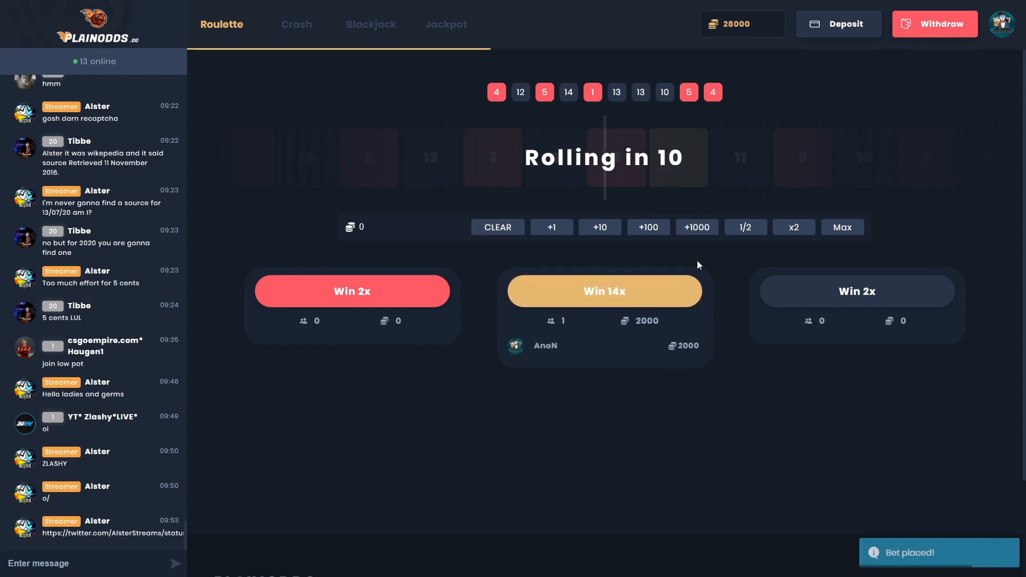
left_click(696, 226)
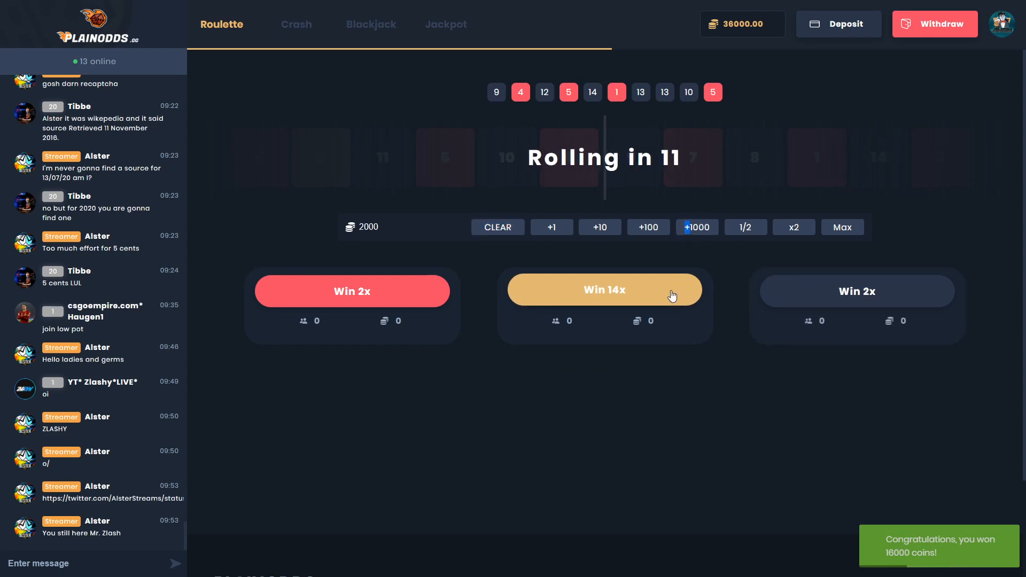
Bet 2000 coins on Win 14x and 5000 on black Win 2x, winning 28000 when 0 lands.
left_click(604, 291)
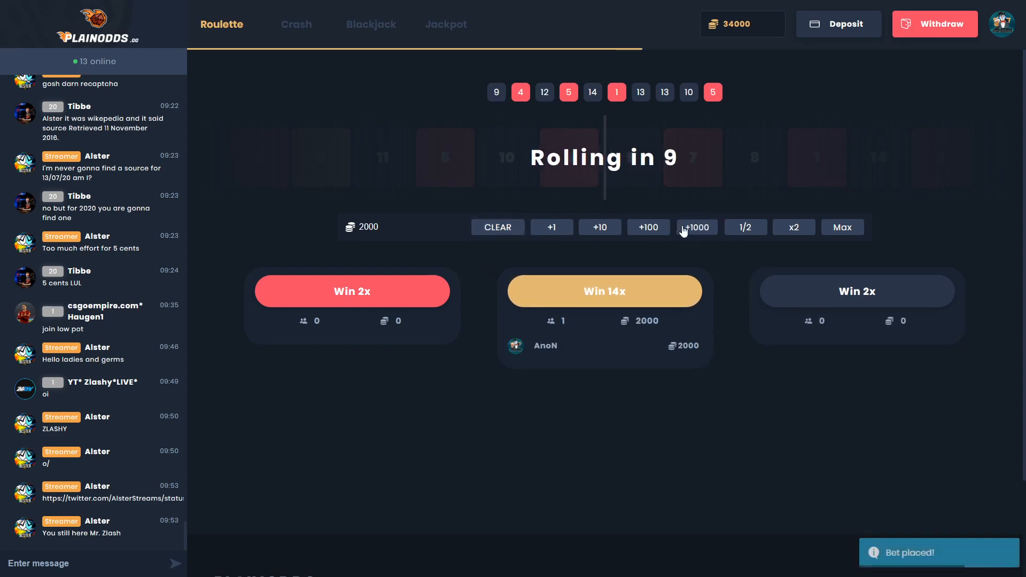
left_click(696, 227)
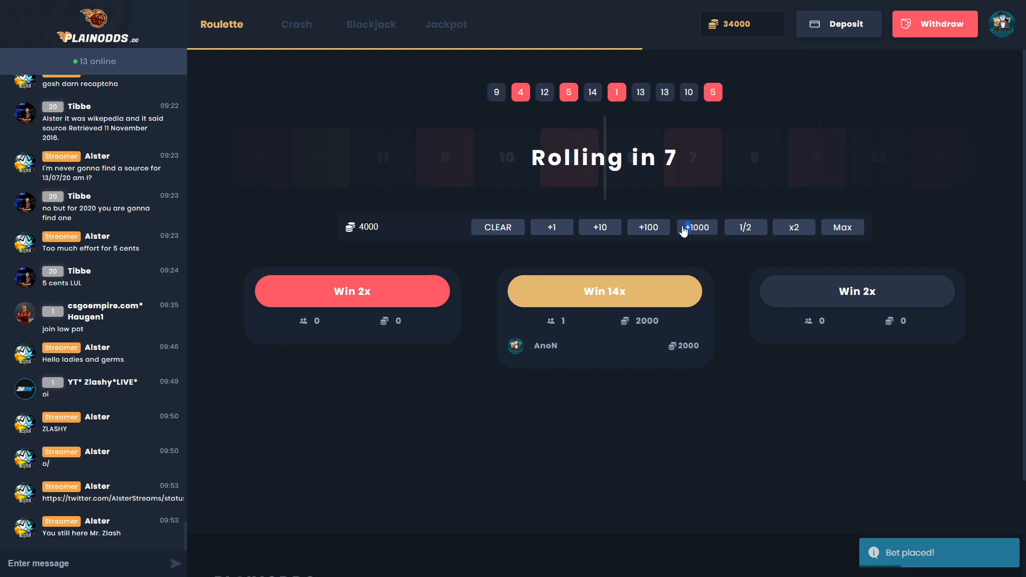
left_click(856, 290)
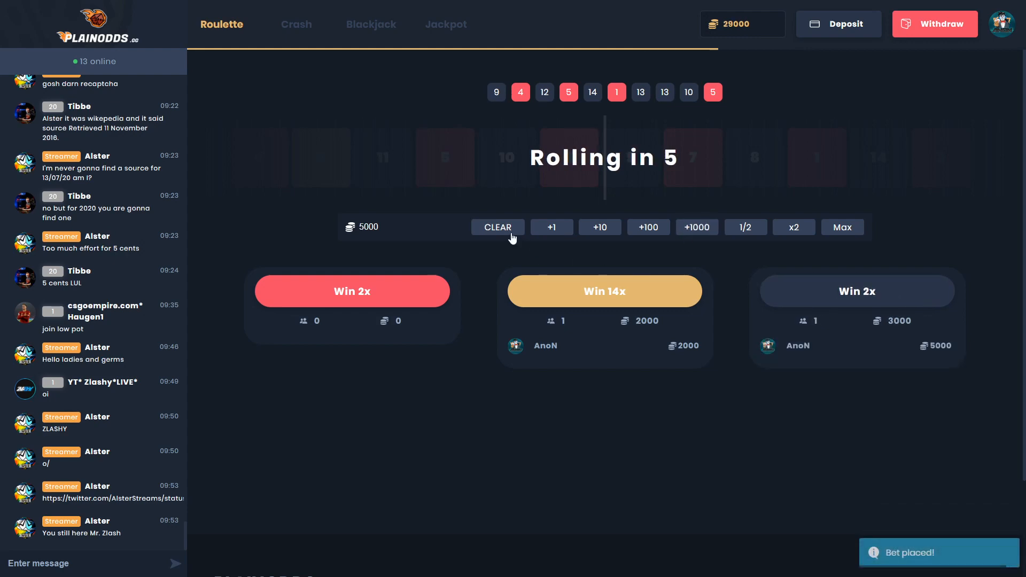
left_click(498, 227)
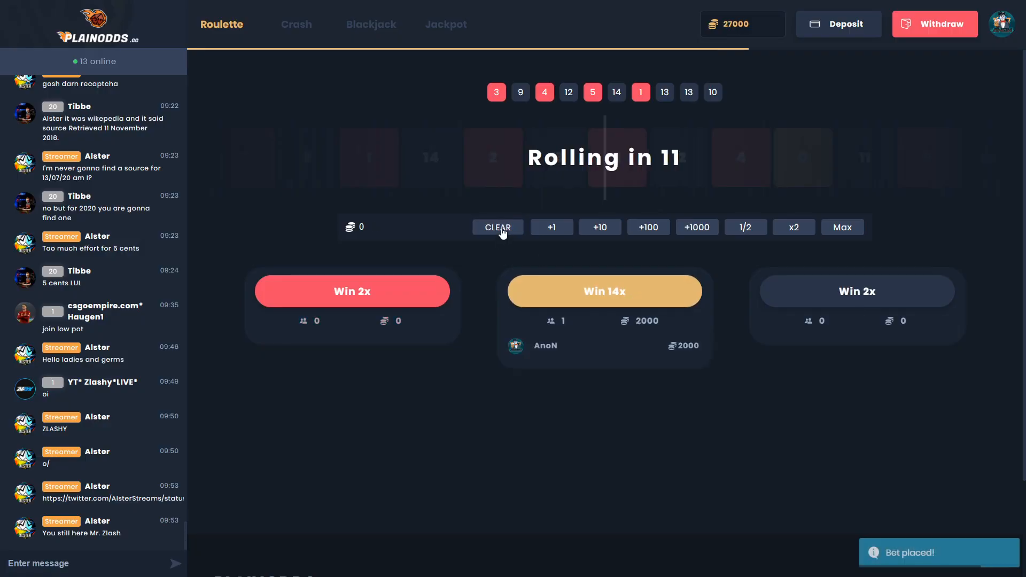
left_click(696, 226)
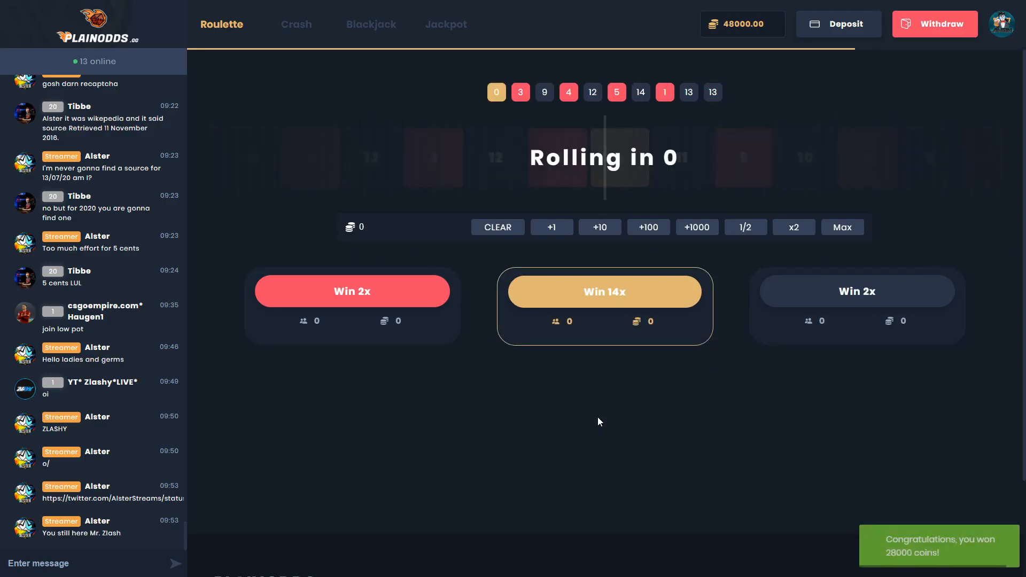
Peek at Crash, return to Roulette and stake 1000 on 14x and 4000 on red 2x.
left_click(296, 24)
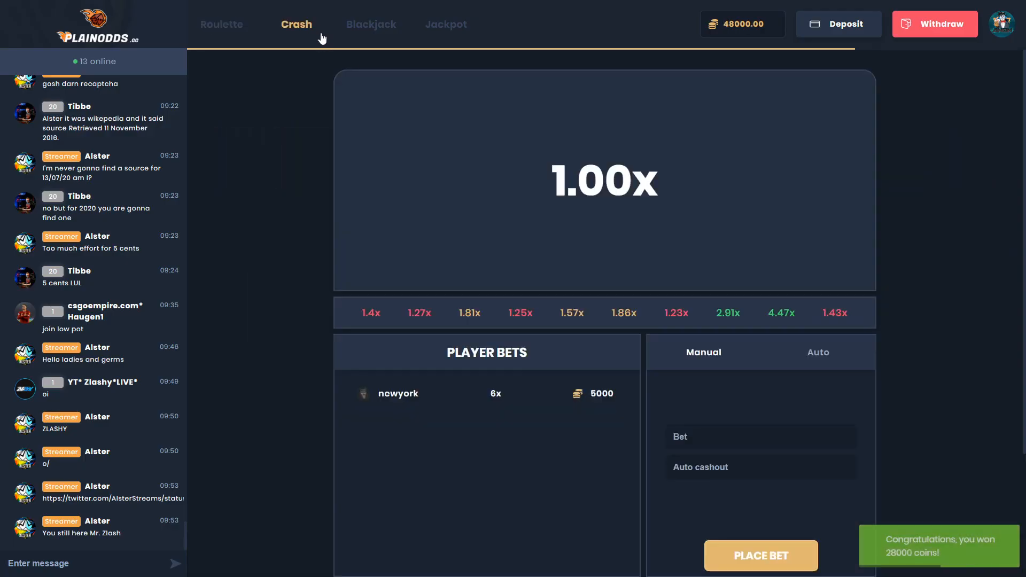
left_click(221, 24)
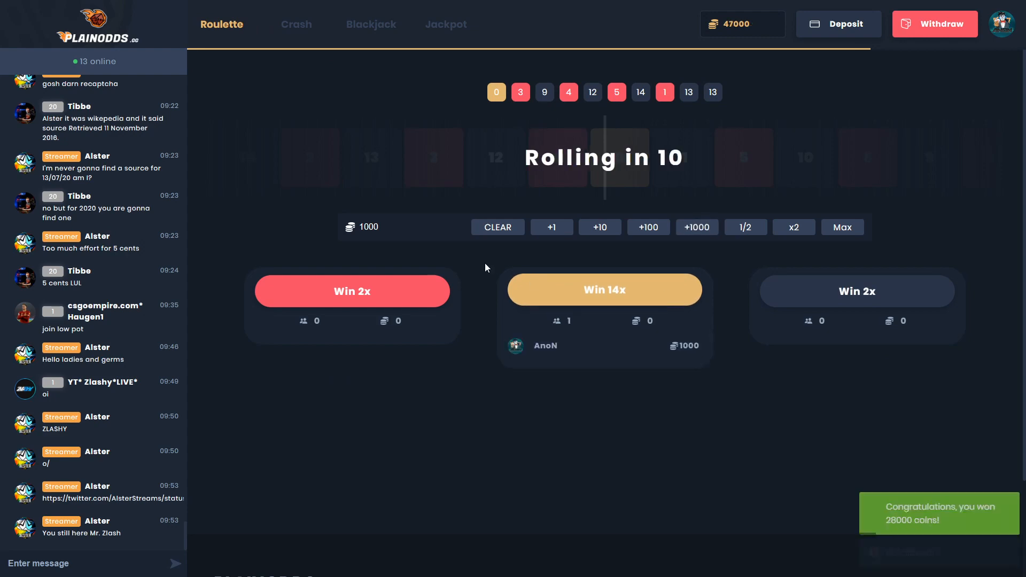
left_click(603, 290)
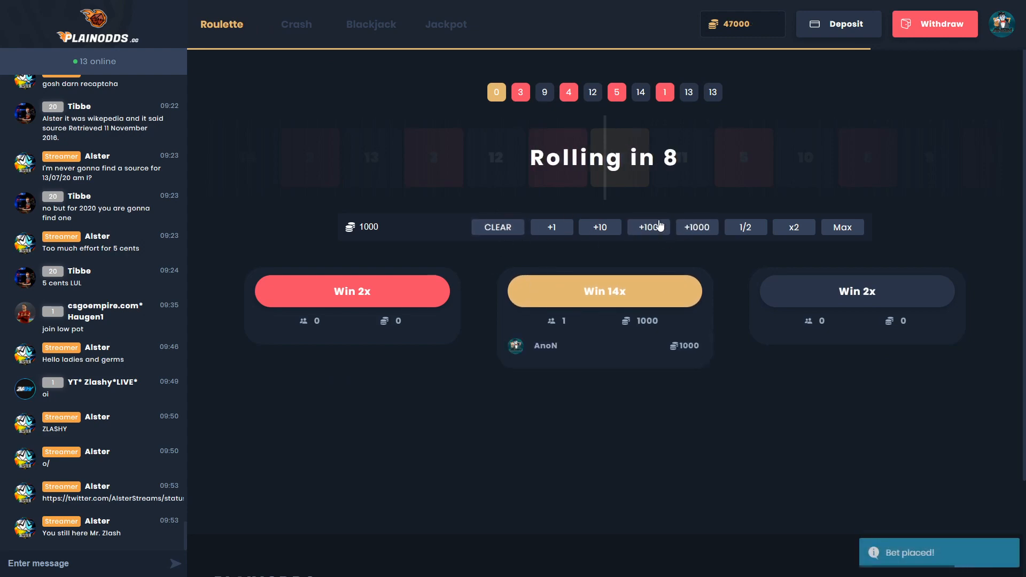
left_click(696, 227)
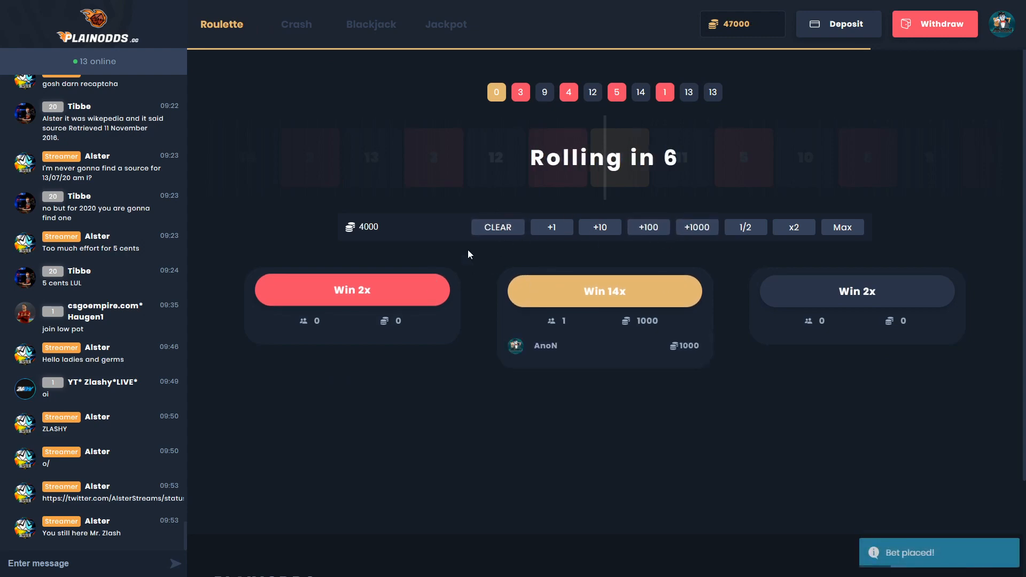
left_click(352, 291)
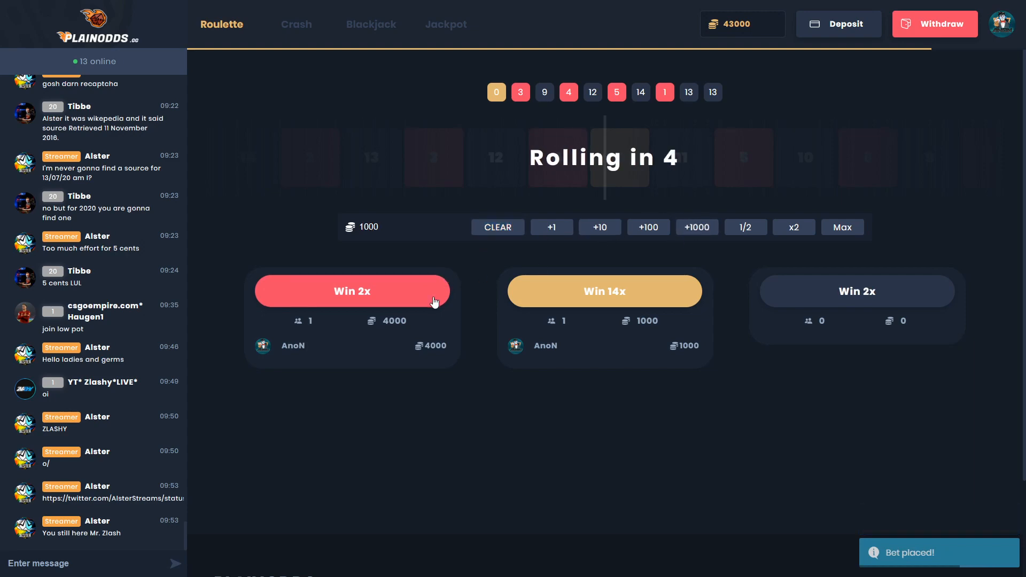
left_click(352, 291)
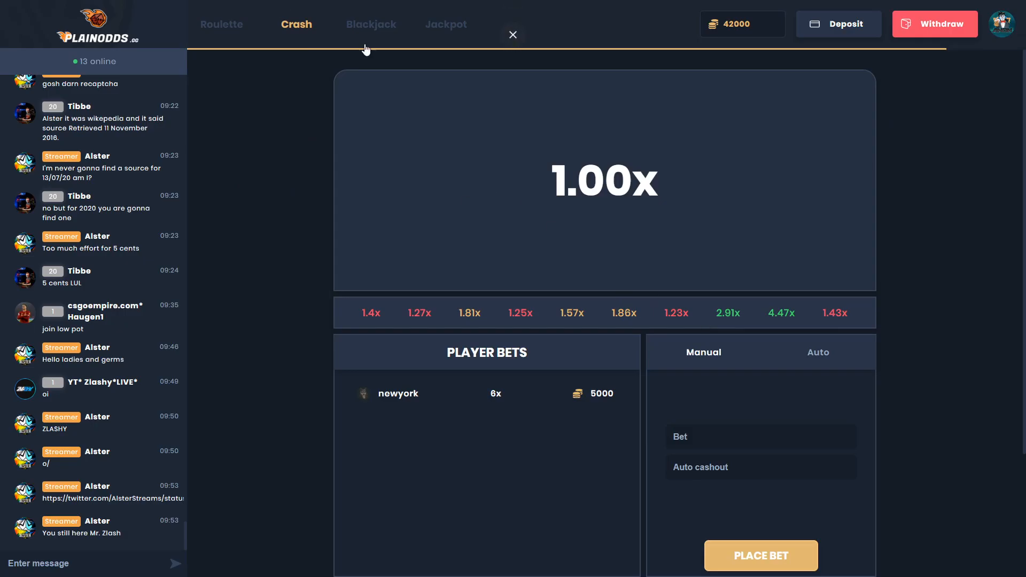
From the Blackjack list, join the Big Ballers table with 1500 minimum.
left_click(446, 25)
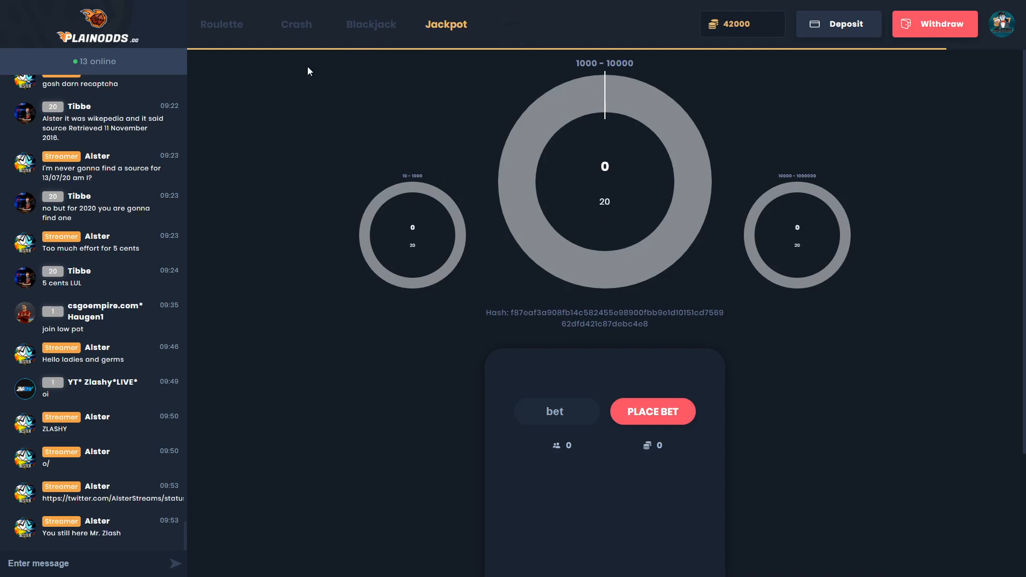
left_click(371, 24)
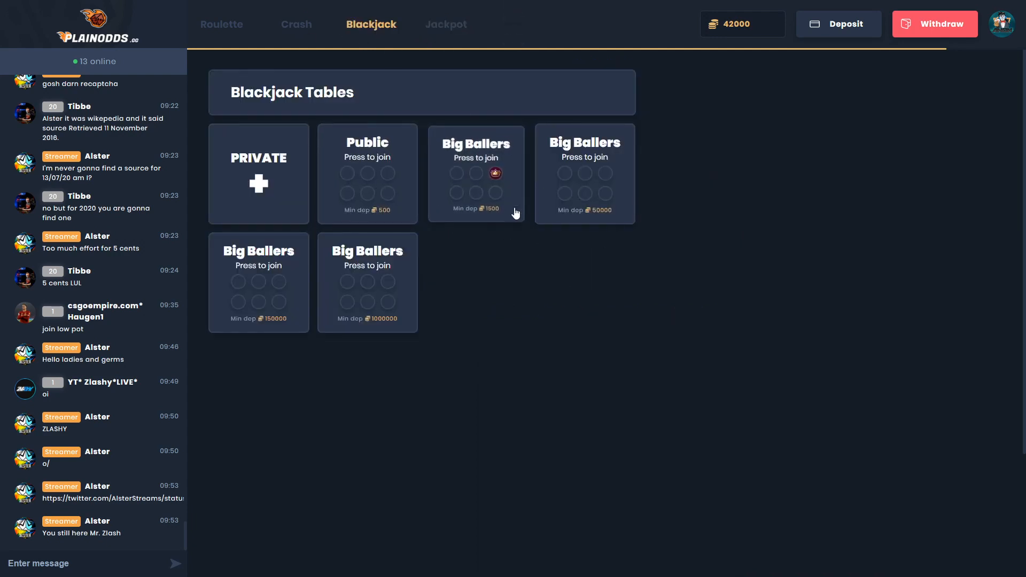
left_click(476, 173)
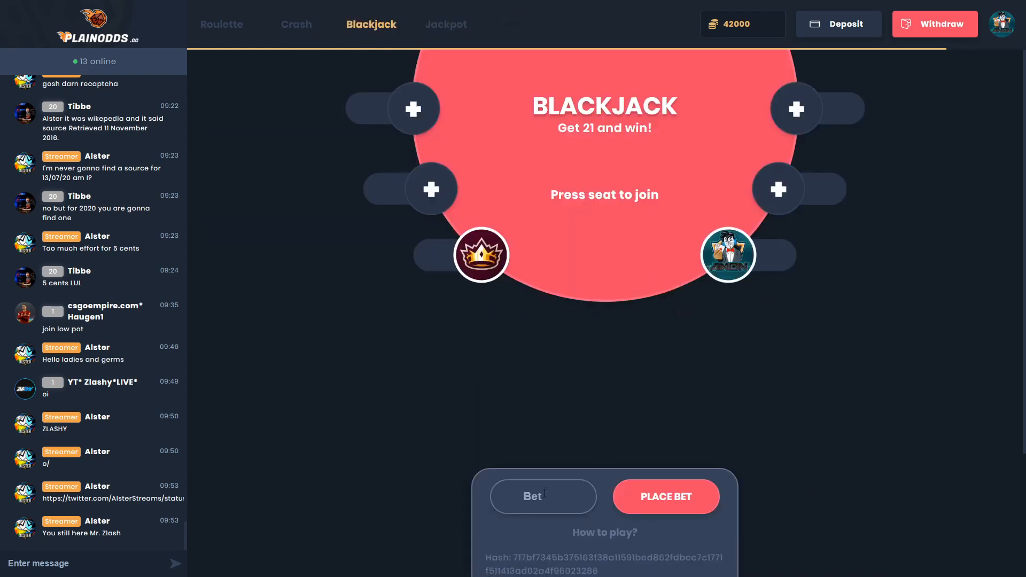
Play a 5000-coin blackjack hand, standing on 15 against the dealer's 4.
type("5")
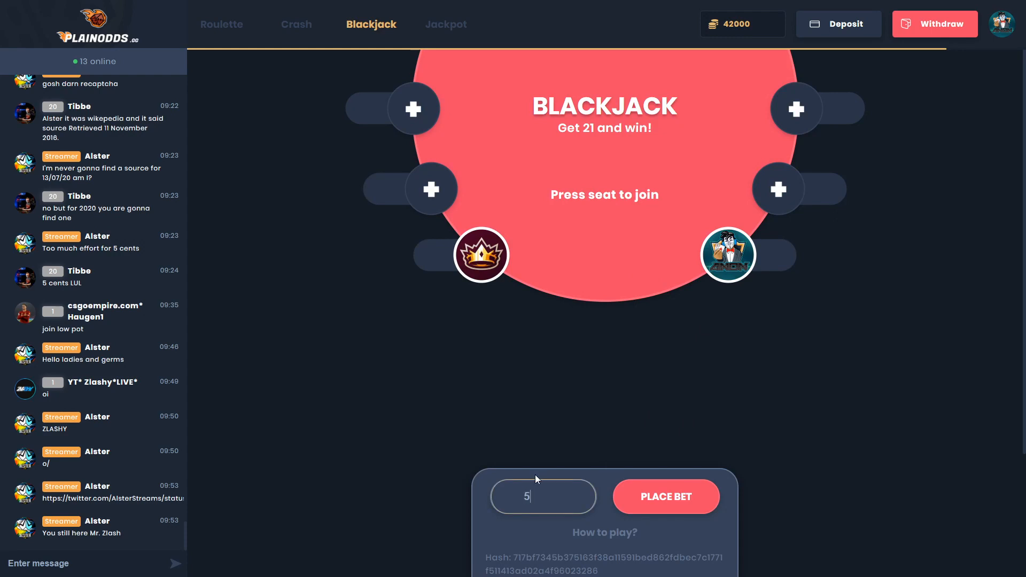
left_click(666, 496)
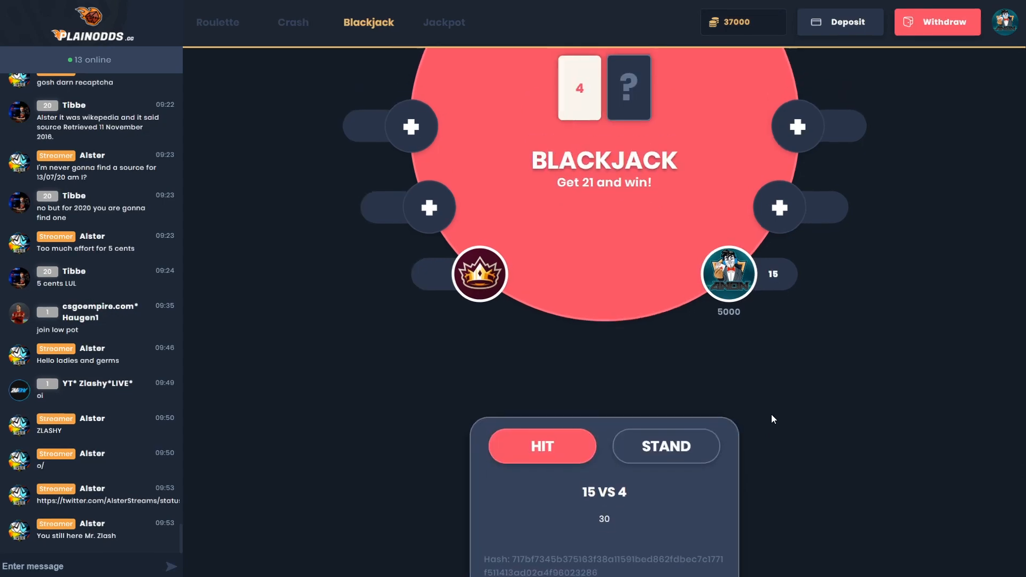
left_click(541, 445)
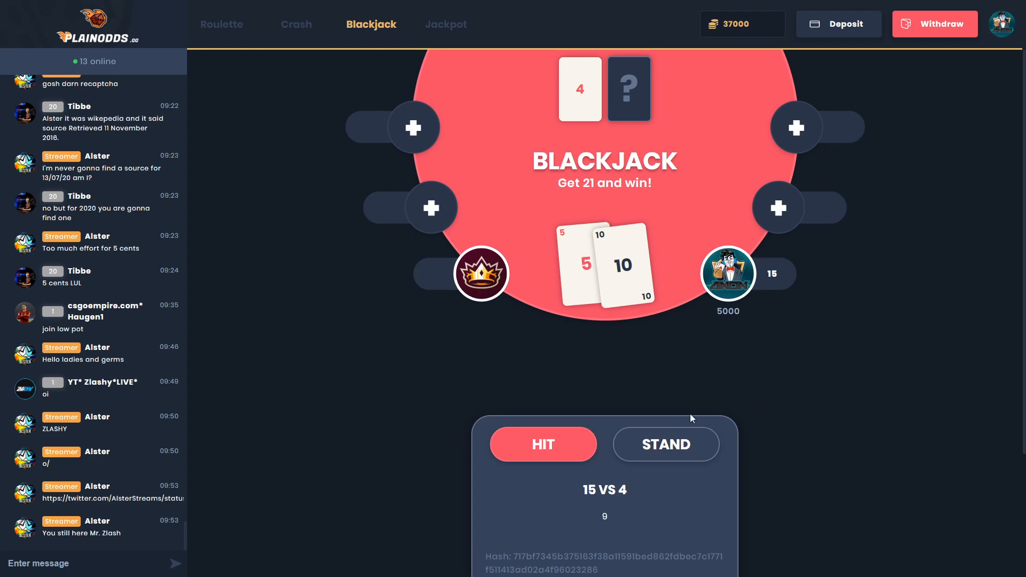
left_click(665, 445)
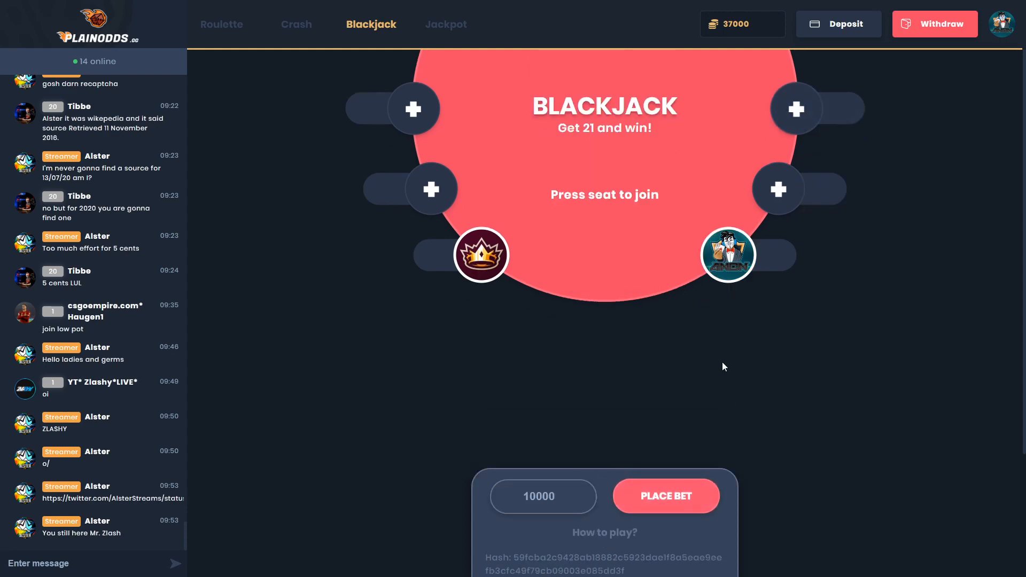
Place the 10000-coin hand, win with Jack and Ace, then return to Roulette.
left_click(666, 495)
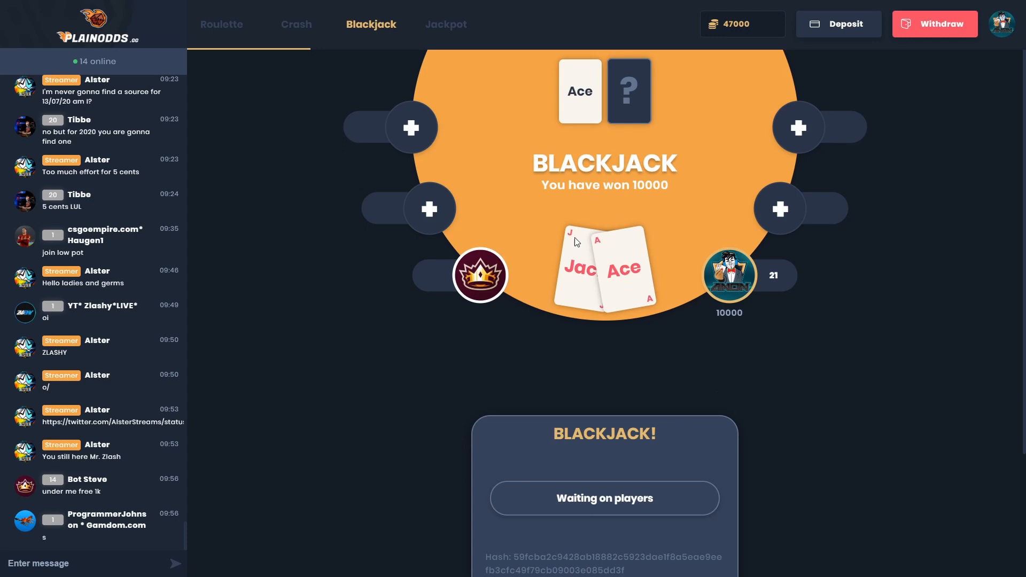
mouse_move(552, 322)
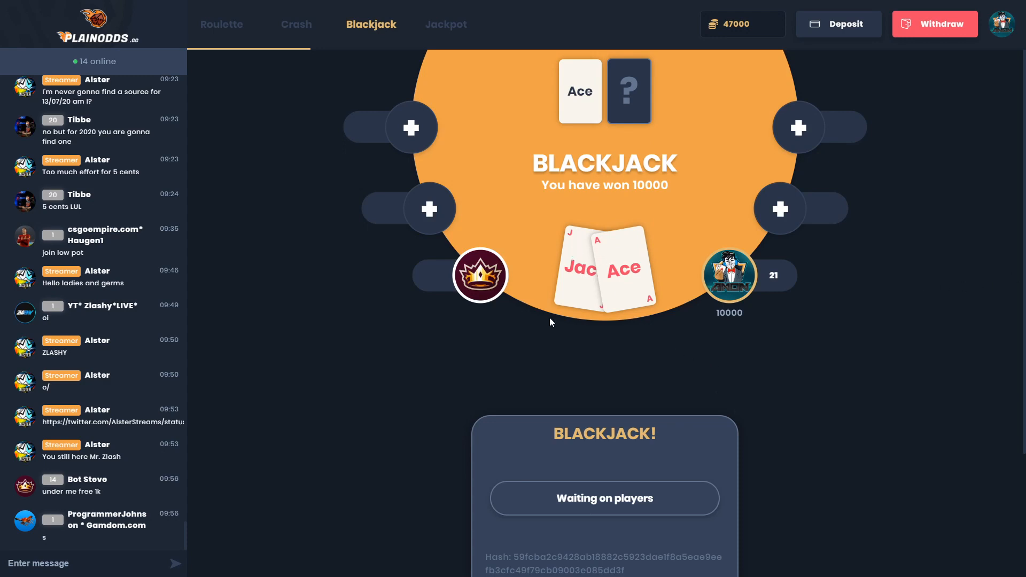
left_click(221, 25)
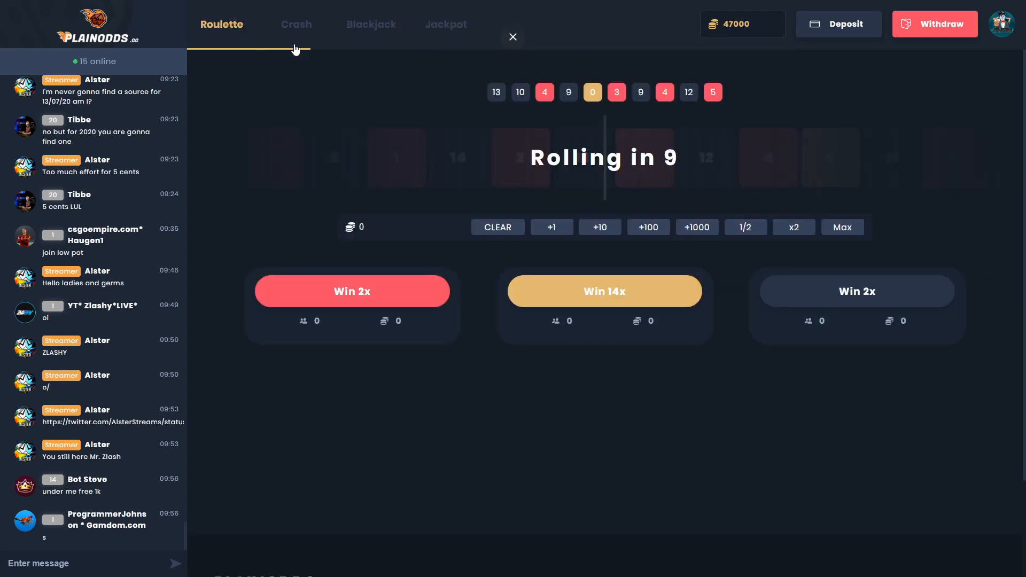
Place a roulette bet that pays 21000 coins, then go back to Blackjack.
left_click(696, 227)
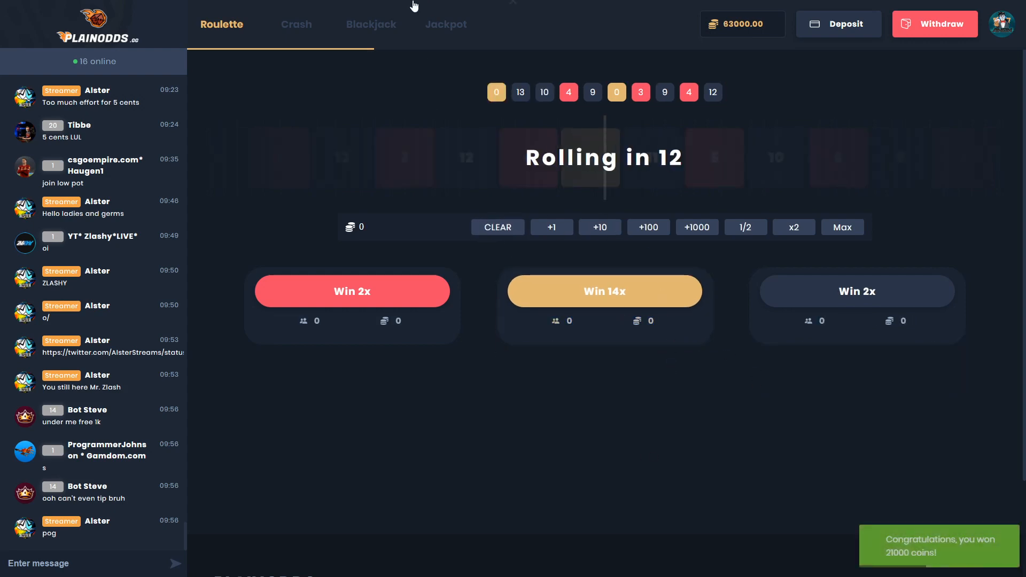
left_click(371, 24)
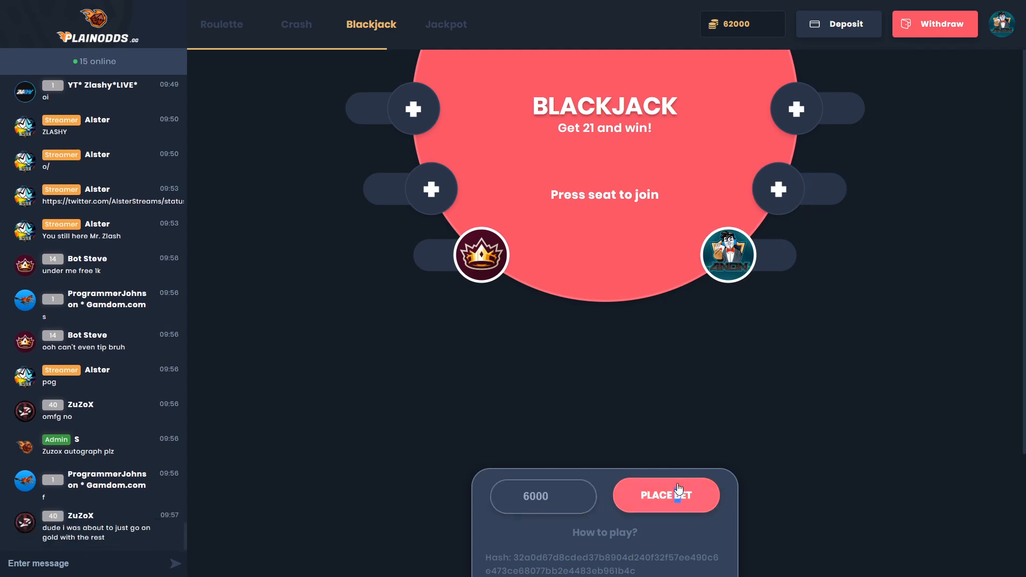
Place a 6000-coin hand and stand on 15, winning as the dealer busts at 22.
left_click(666, 495)
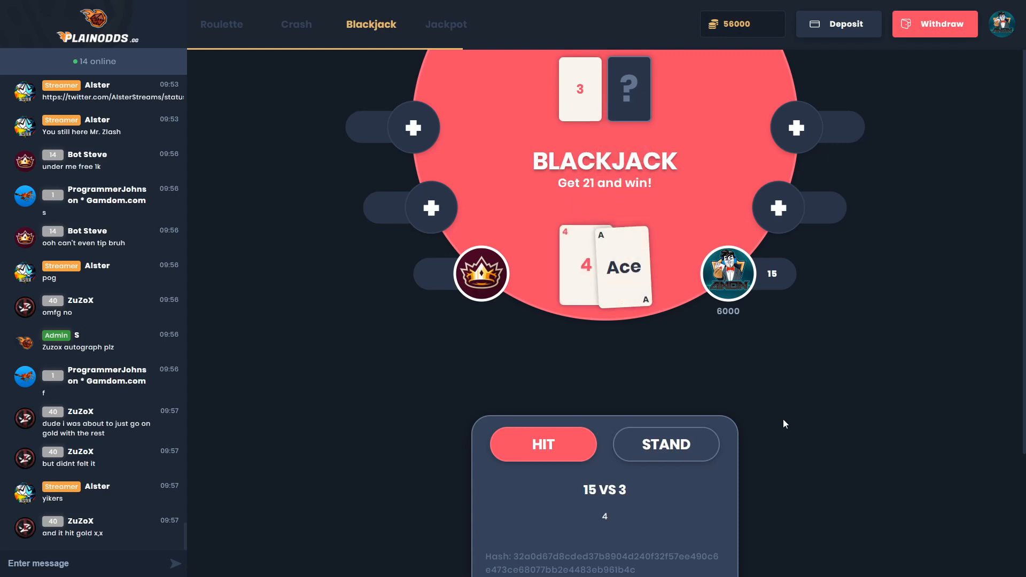
left_click(665, 445)
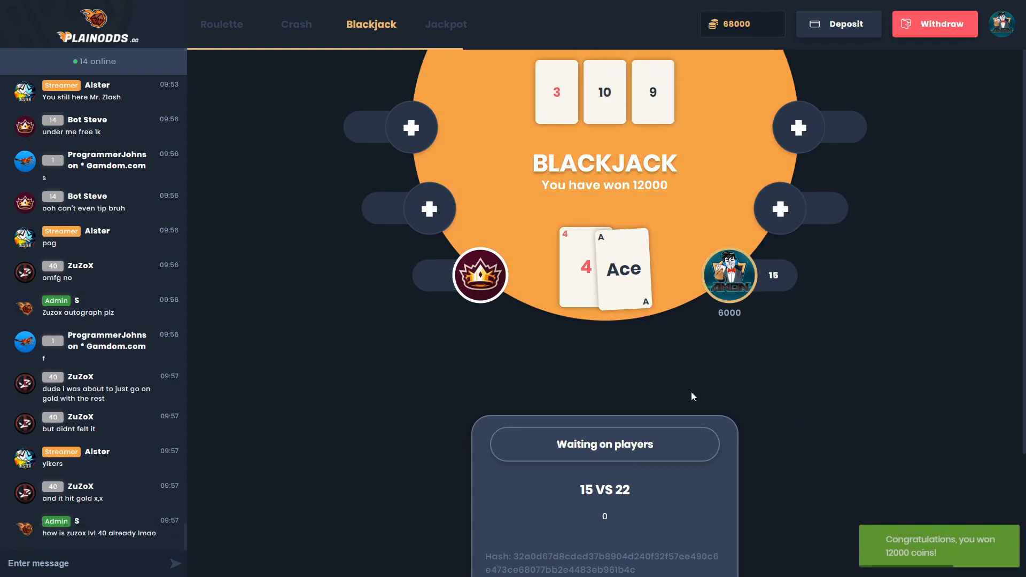
mouse_move(676, 330)
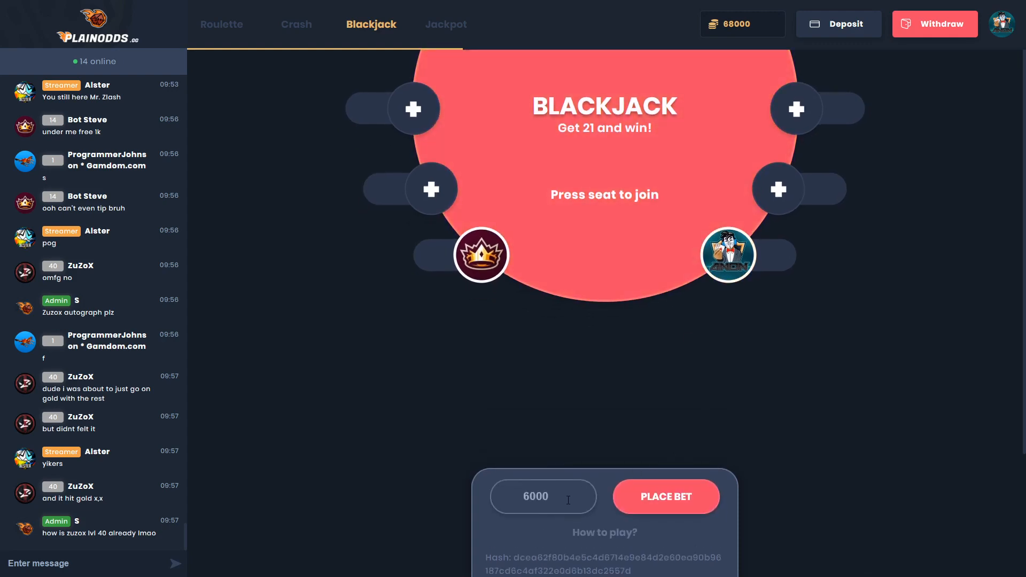
Change the bet to 5000, place it and stand on 17 against the dealer's 8.
left_click(543, 496)
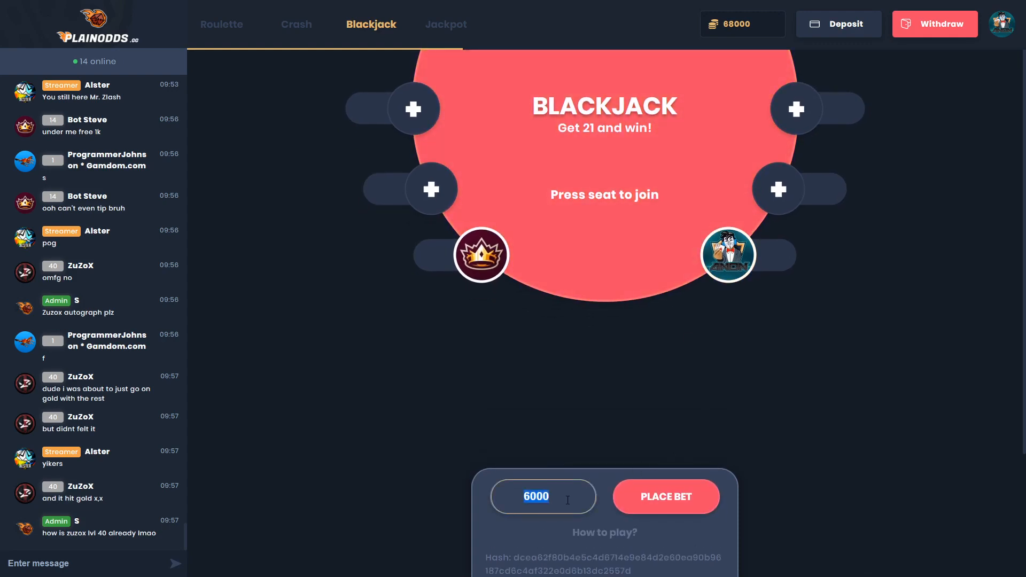
left_click(665, 496)
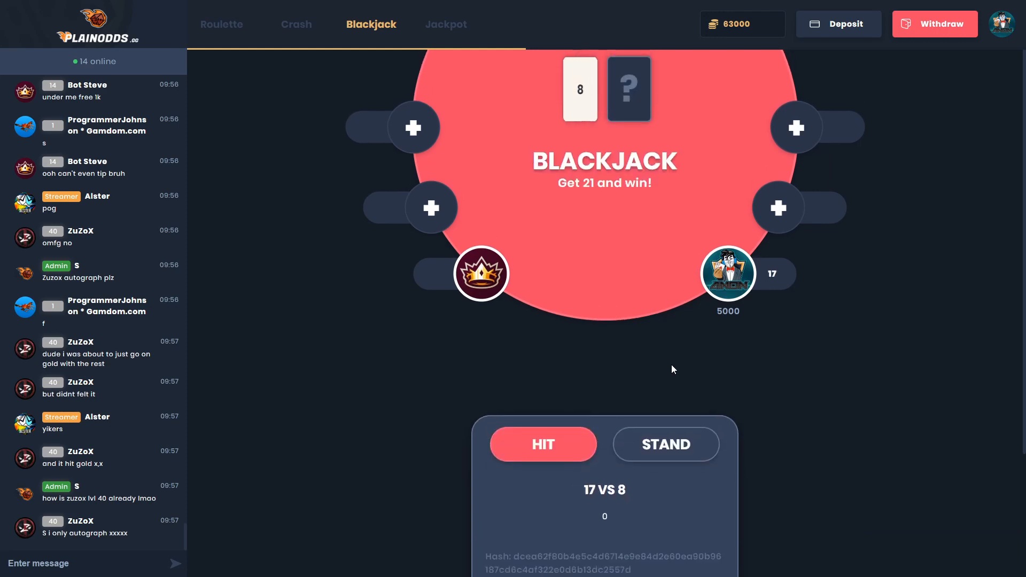
left_click(543, 444)
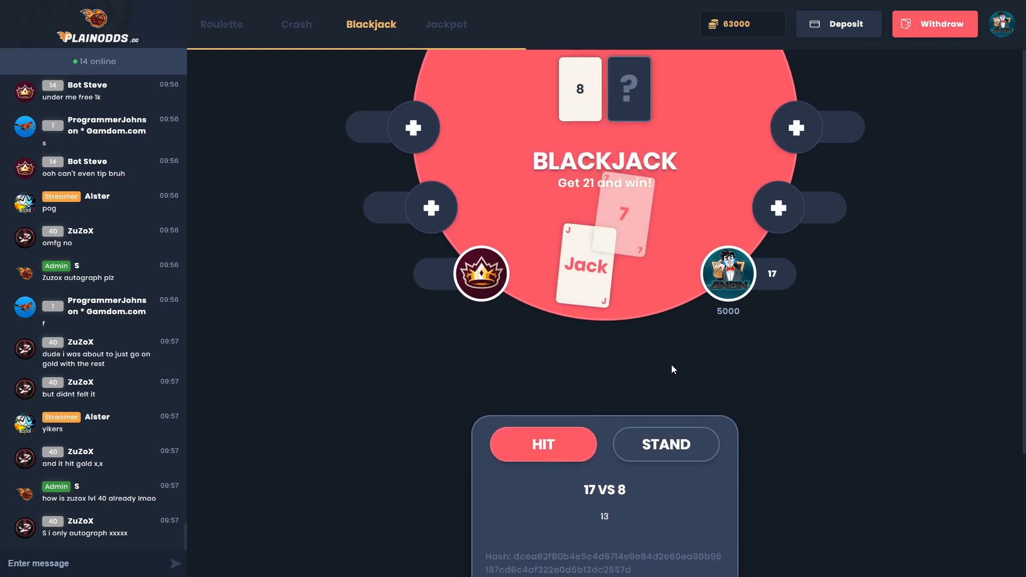
left_click(543, 444)
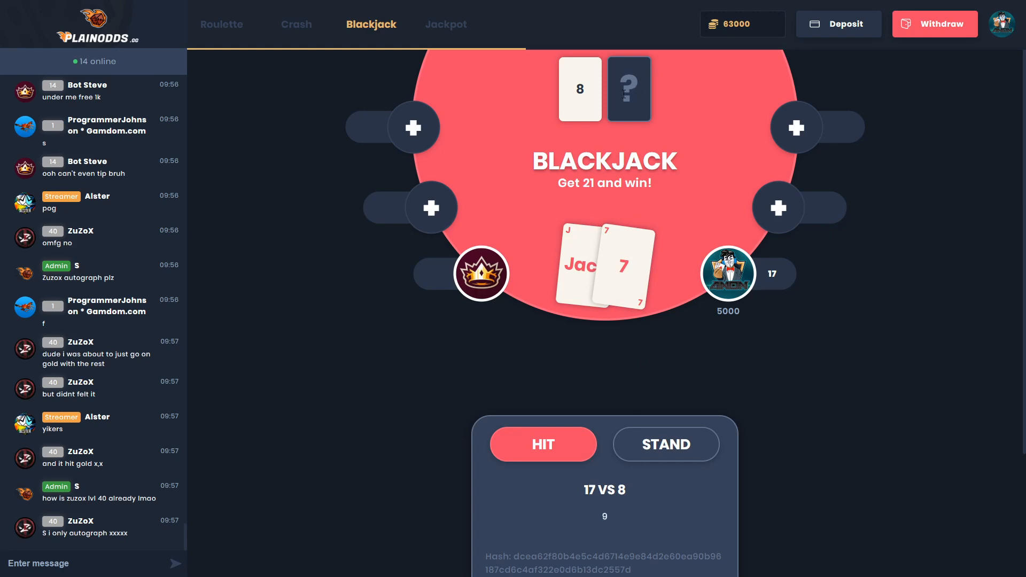
left_click(665, 444)
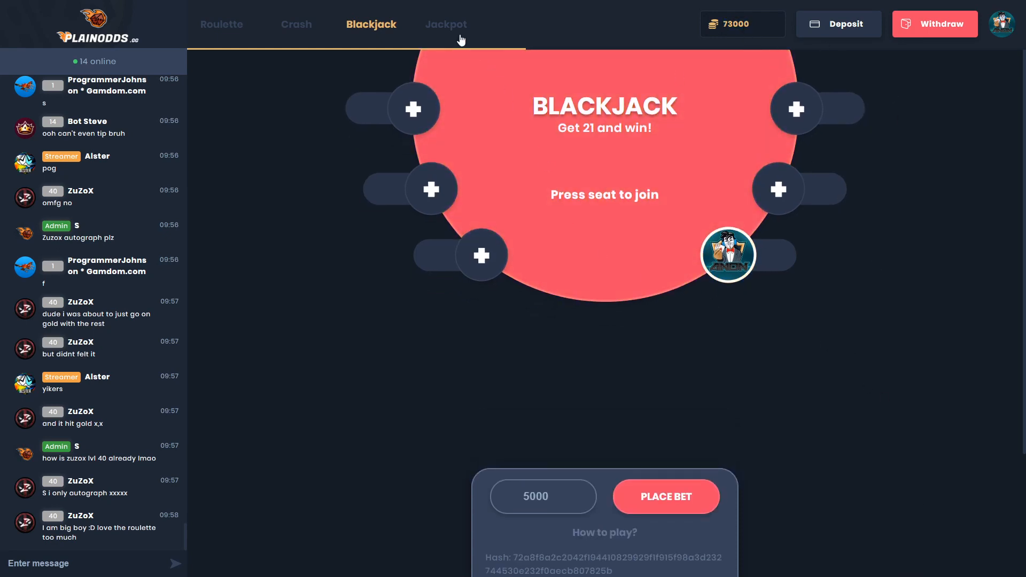
Place a 3000-coin blackjack bet and stand on 16 against the dealer's King, losing to 20.
left_click(446, 25)
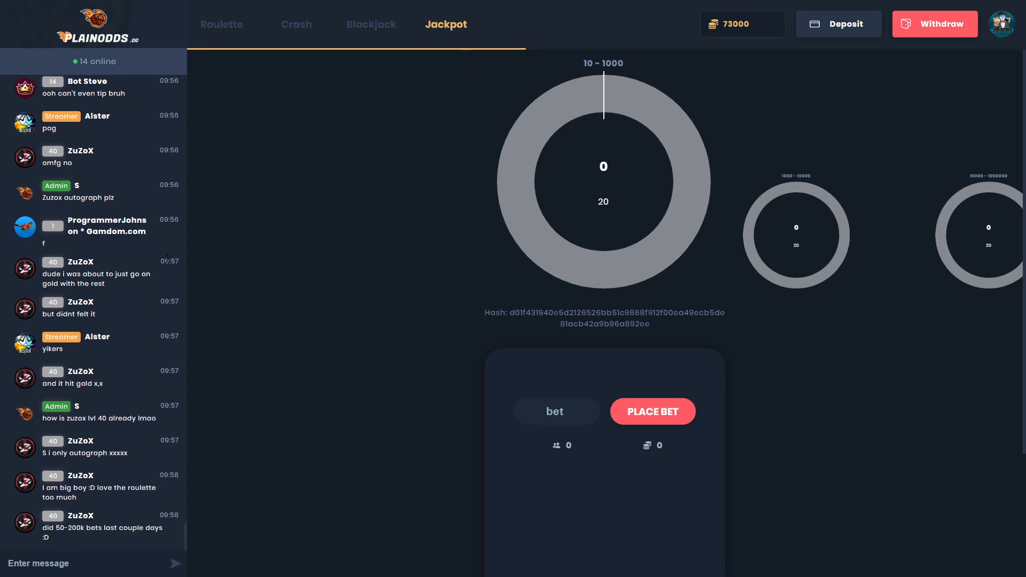
left_click(371, 24)
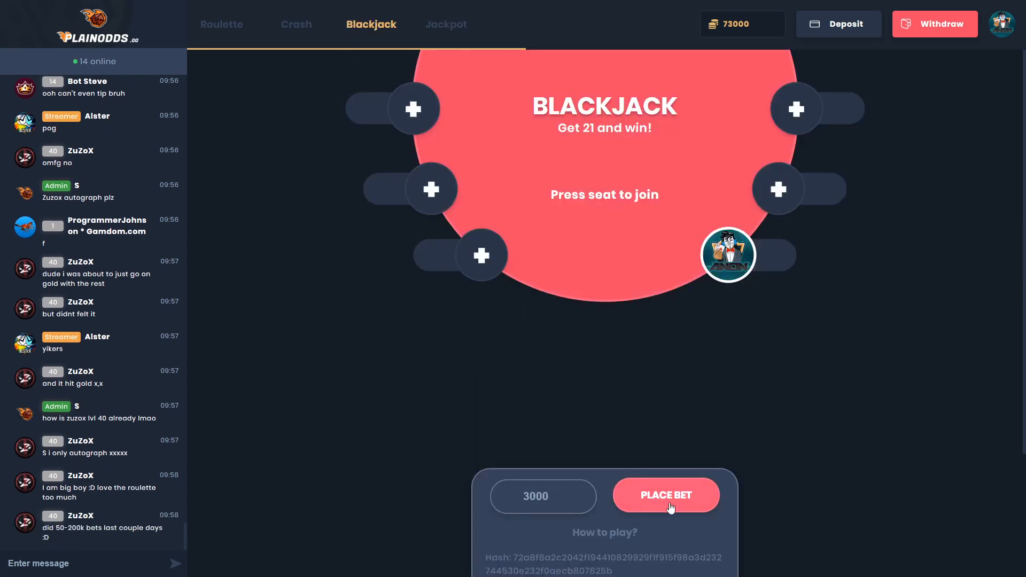
left_click(666, 495)
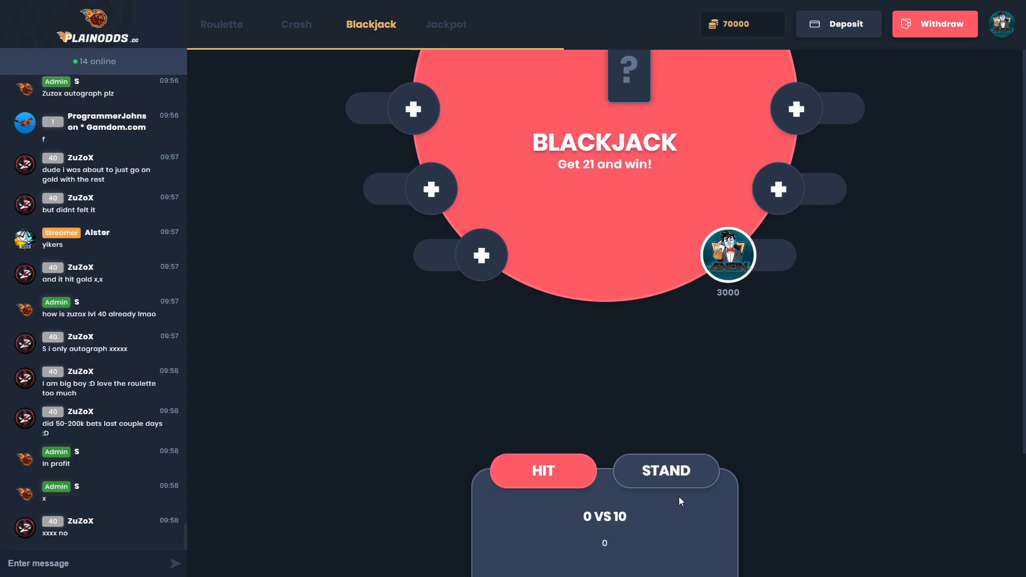
left_click(544, 470)
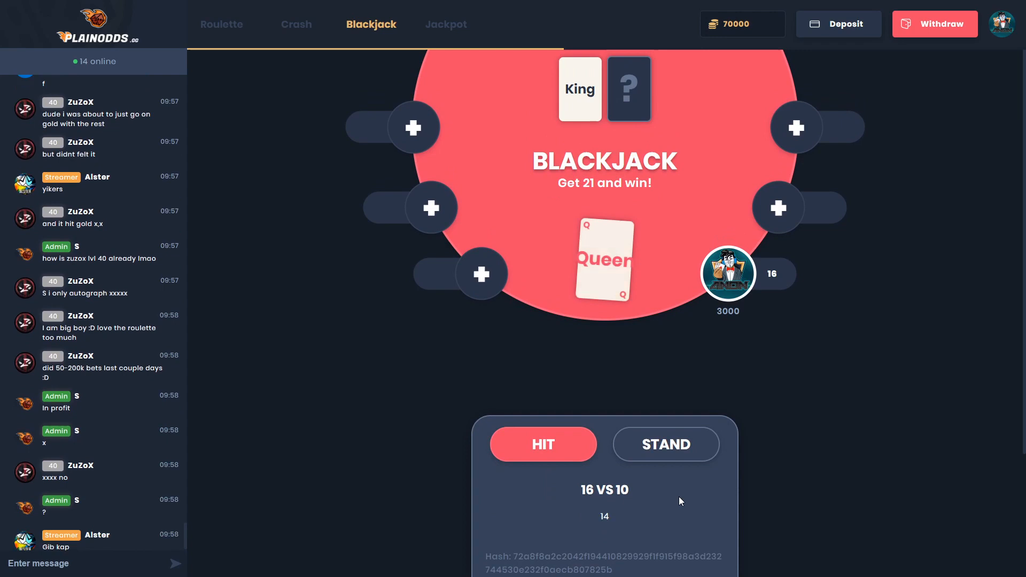
left_click(542, 444)
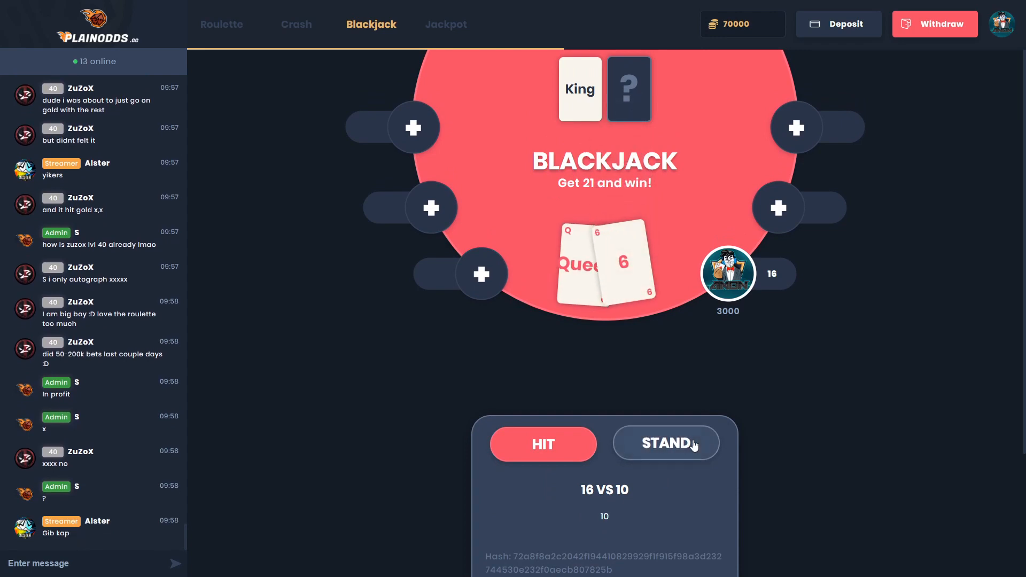
left_click(665, 444)
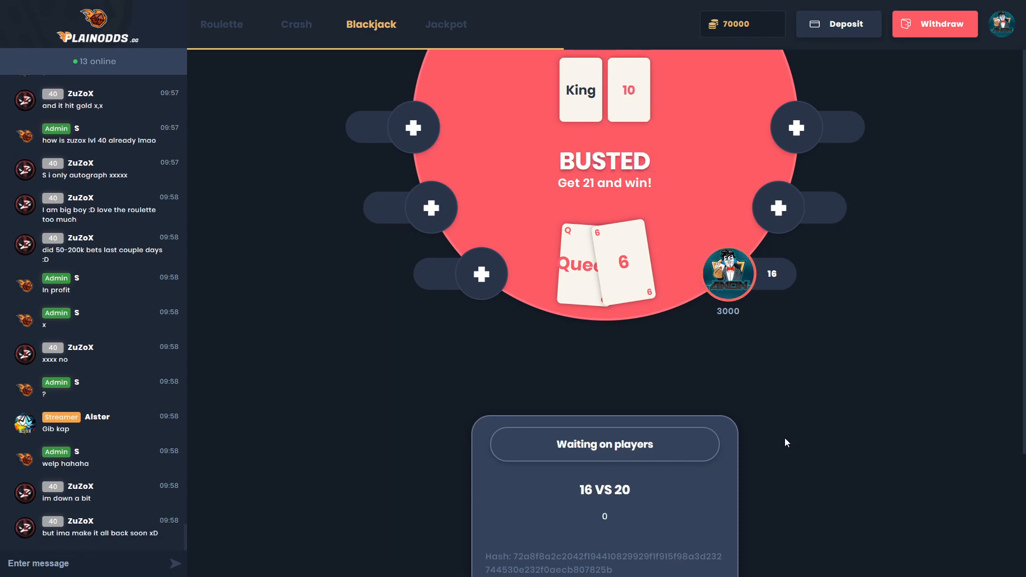
mouse_move(815, 366)
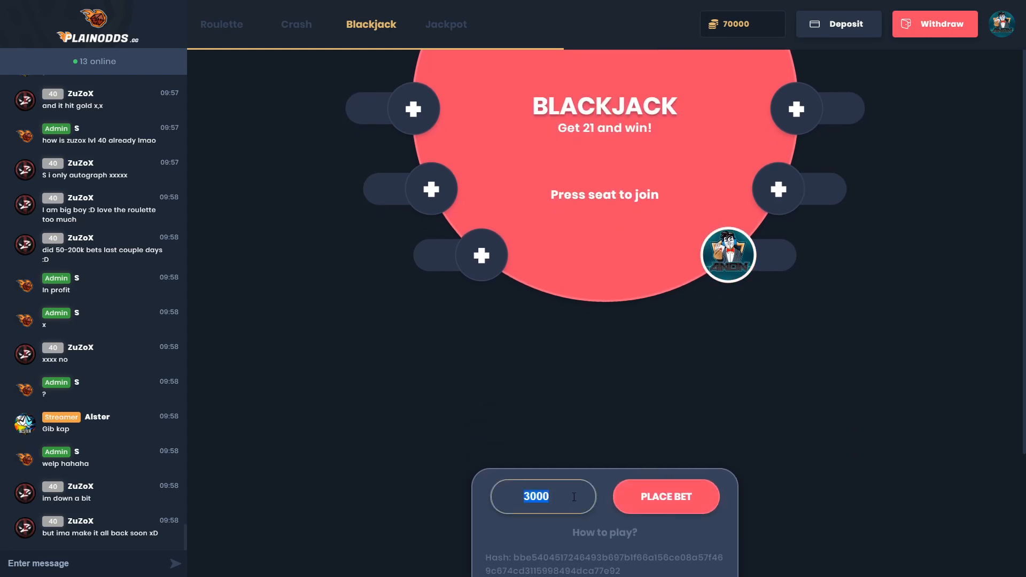
Bet 10000 on blackjack and stand on 19; the dealer busts at 26 for a 20000 win.
type("10000")
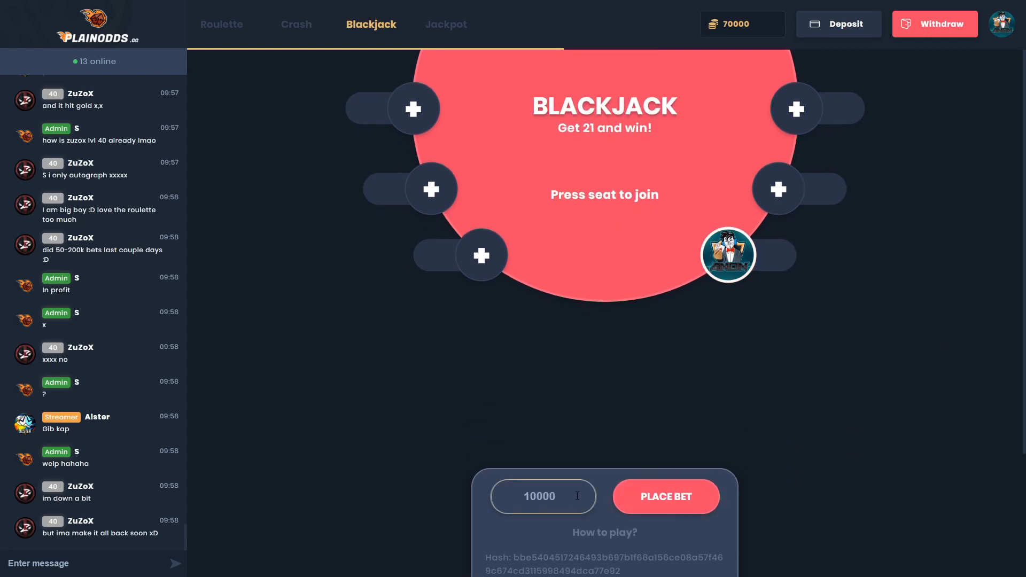
left_click(665, 496)
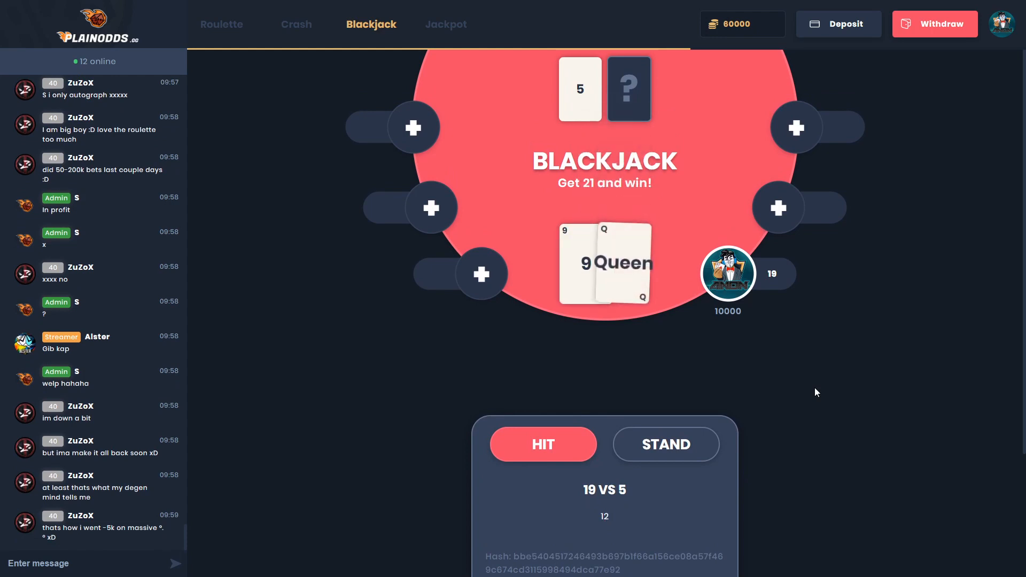
left_click(667, 445)
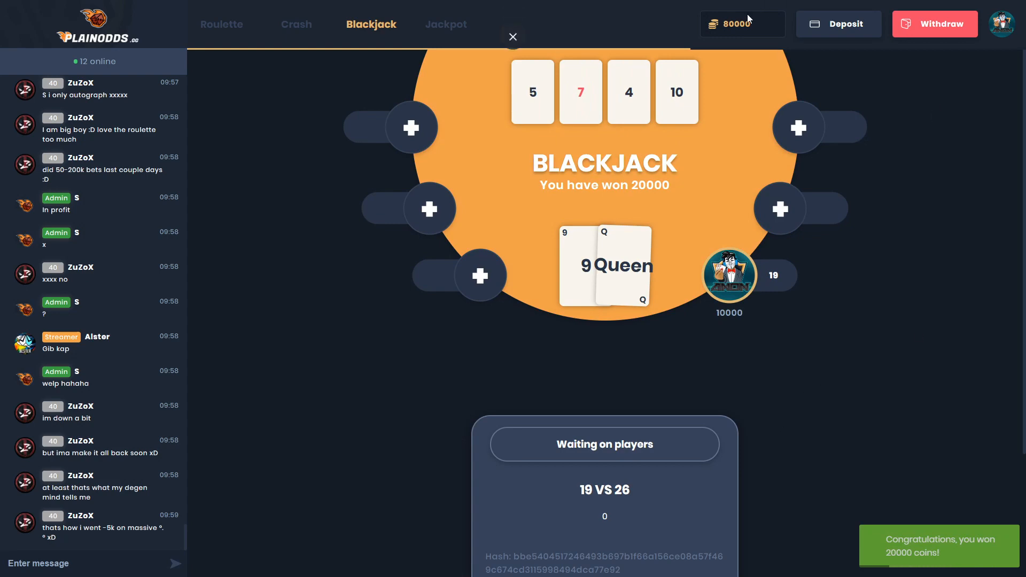
left_click(296, 25)
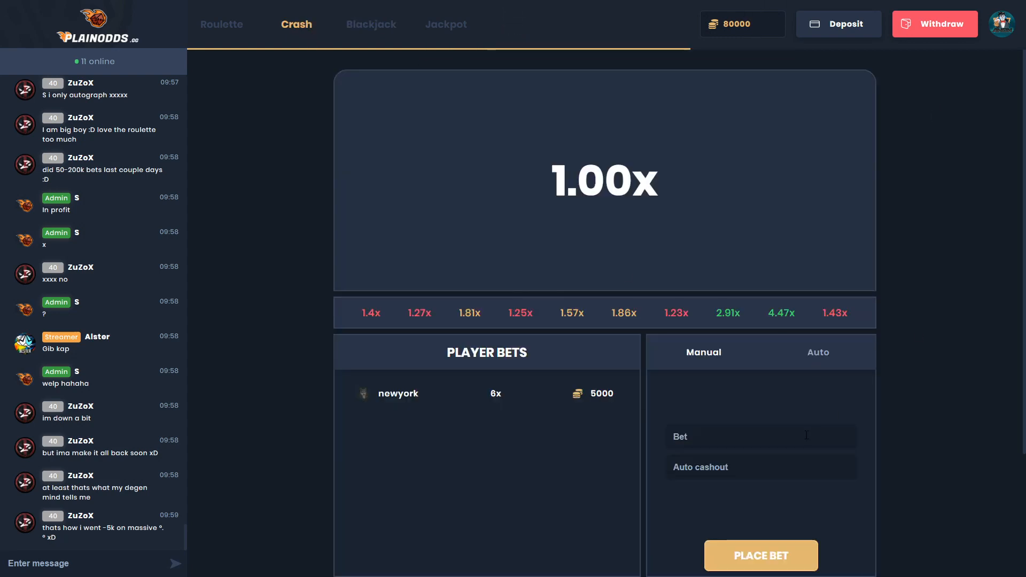
Return to blackjack, bet 5000 and stand on 18 against the dealer's 2, losing the hand.
left_click(371, 24)
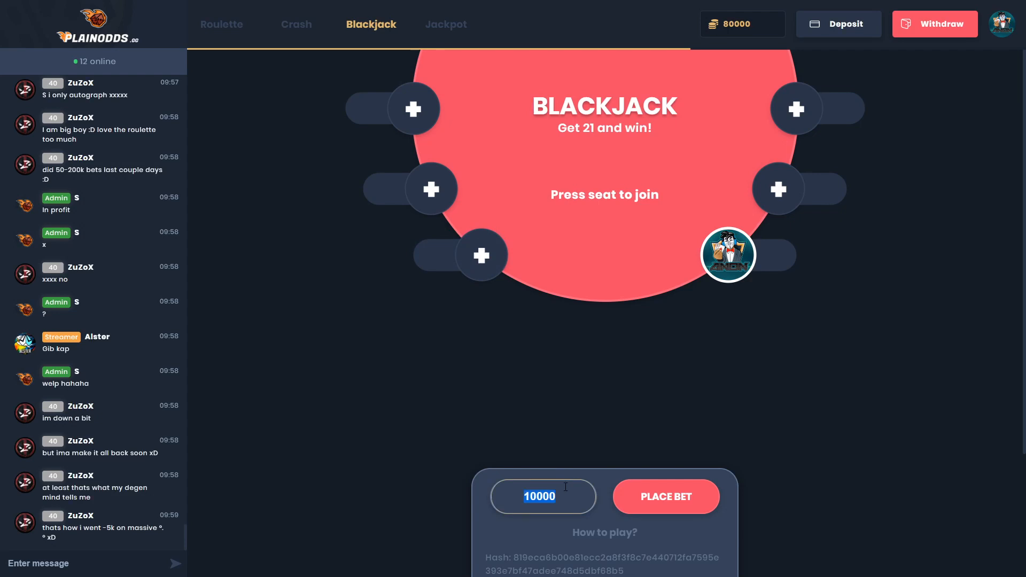
type("5000")
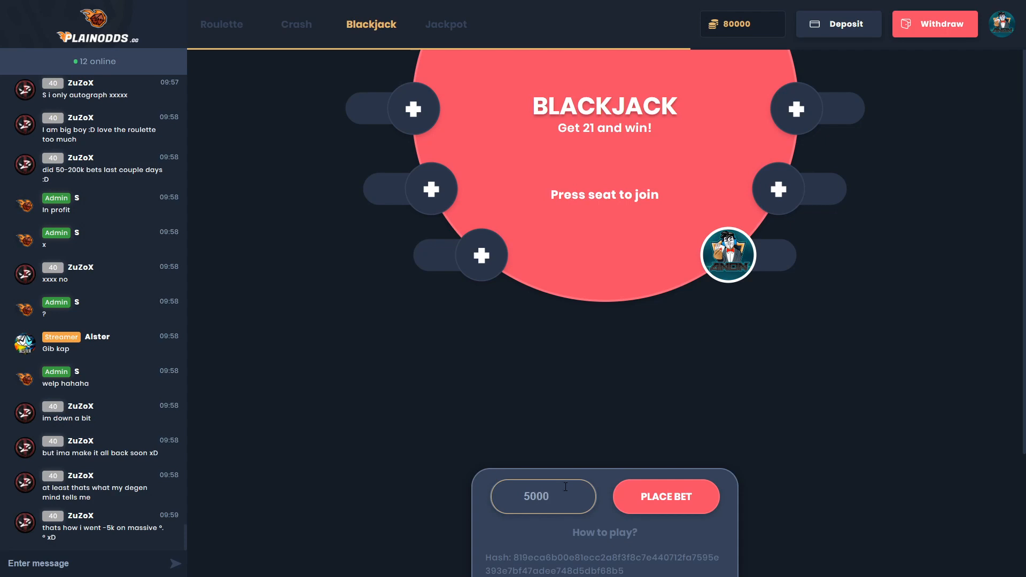
left_click(665, 496)
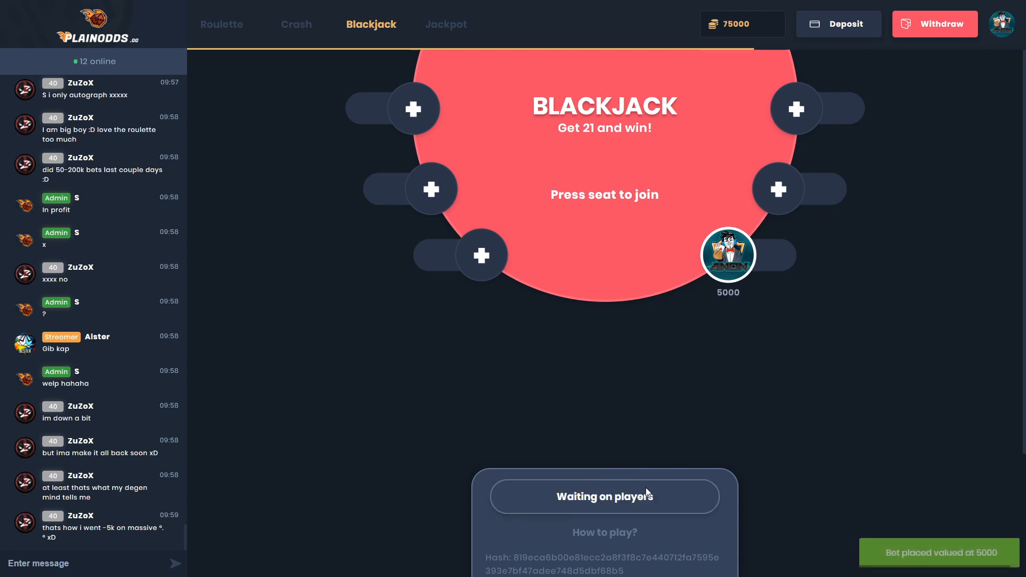
mouse_move(748, 431)
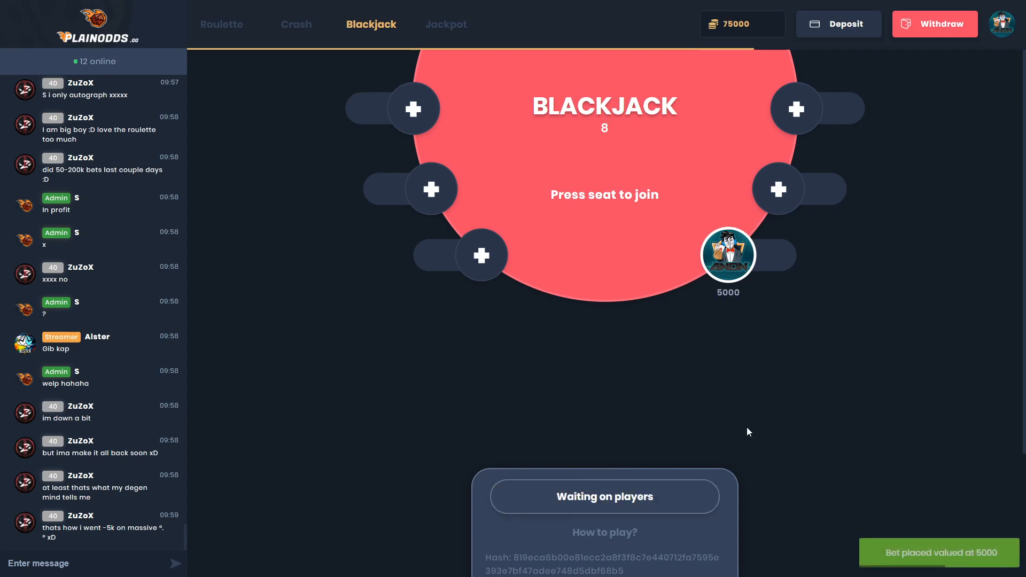
mouse_move(594, 451)
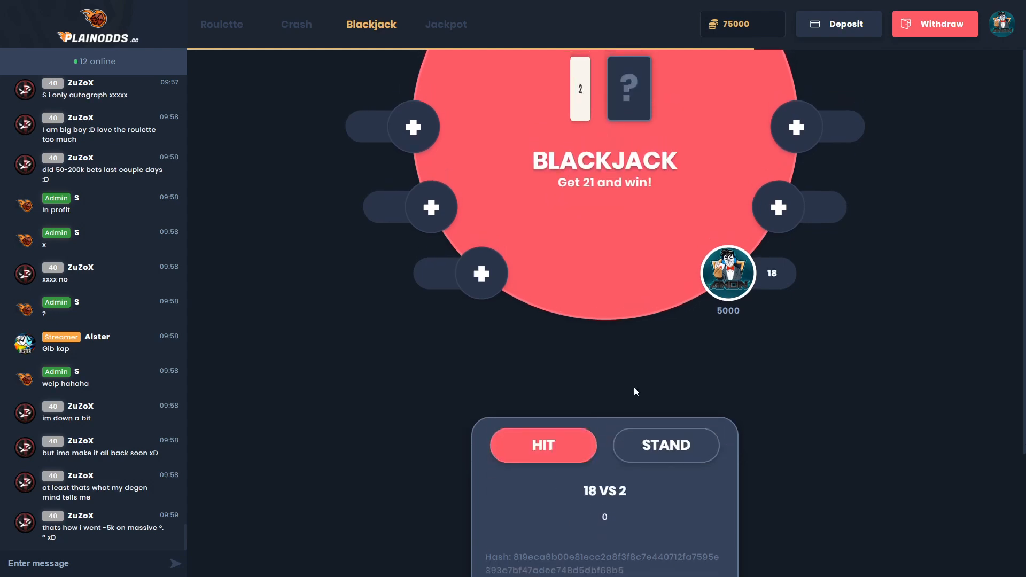
left_click(543, 445)
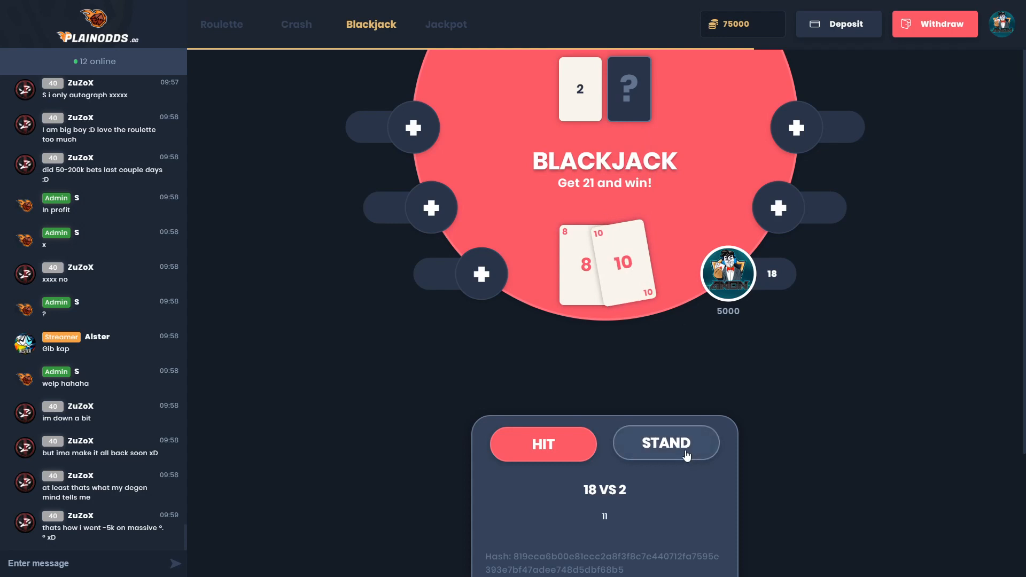
left_click(665, 444)
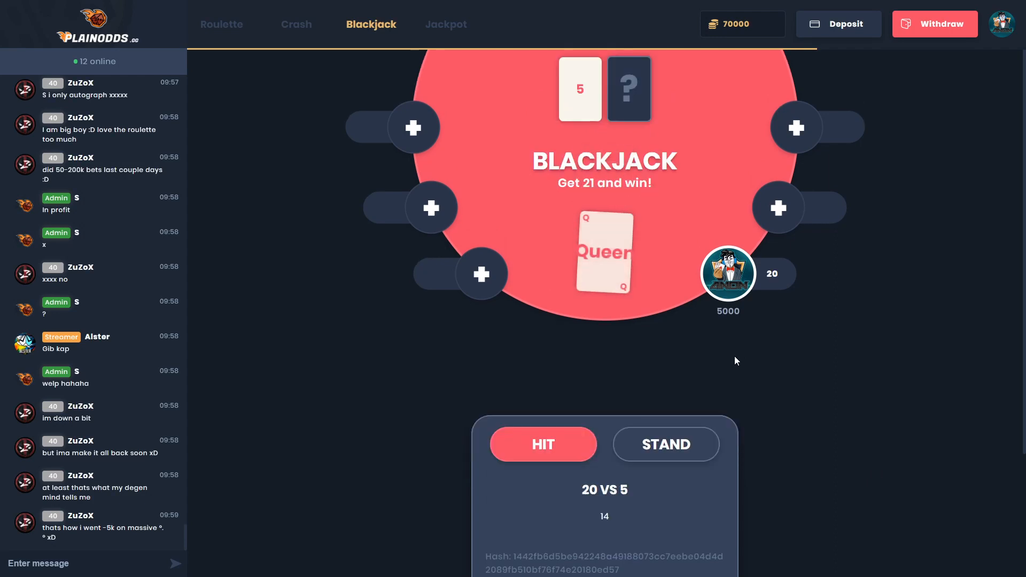
Stand on 20 to beat the dealer's 17 for an 80000 balance, then go to Deposit.
left_click(542, 445)
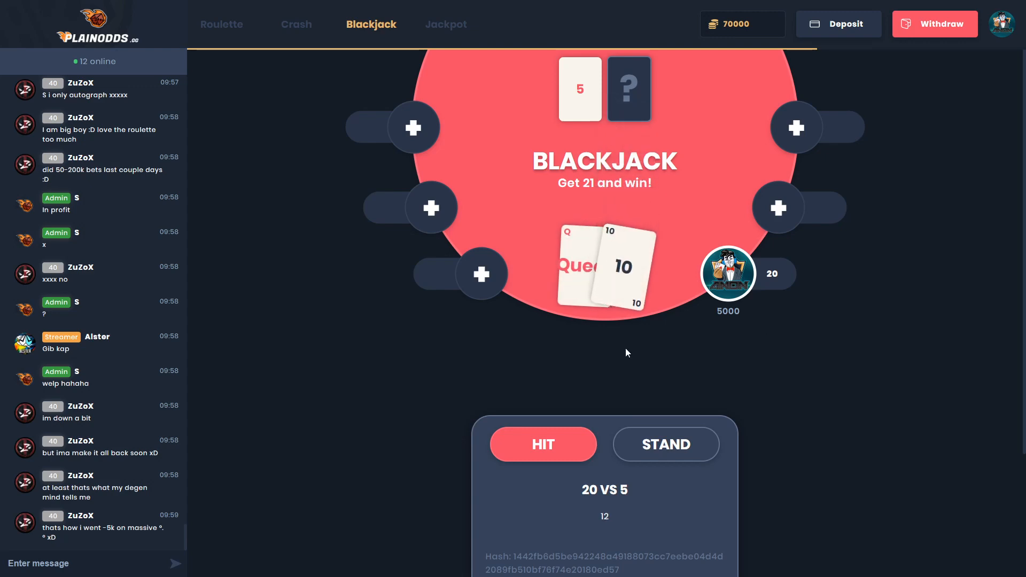
left_click(665, 444)
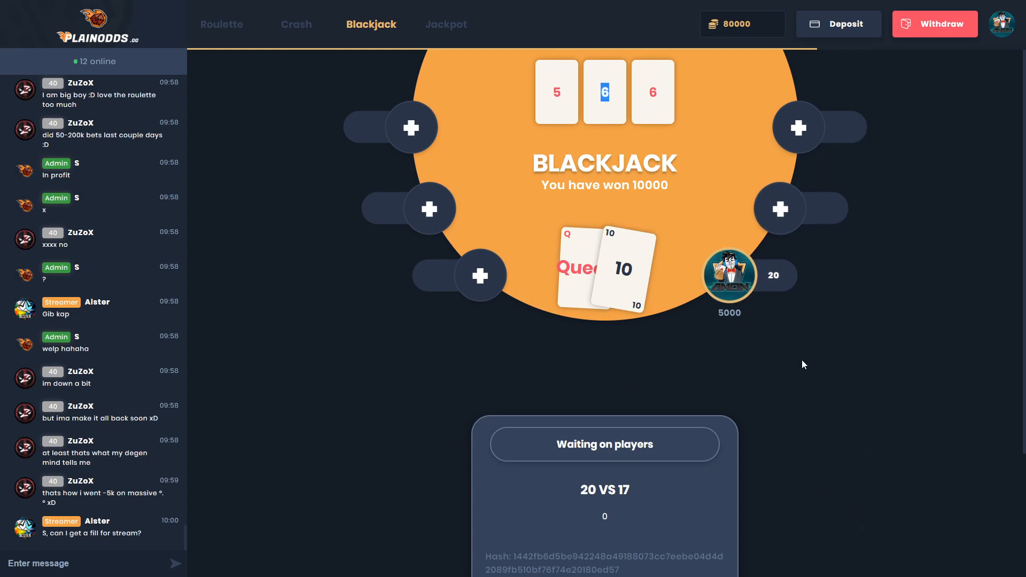
left_click(838, 23)
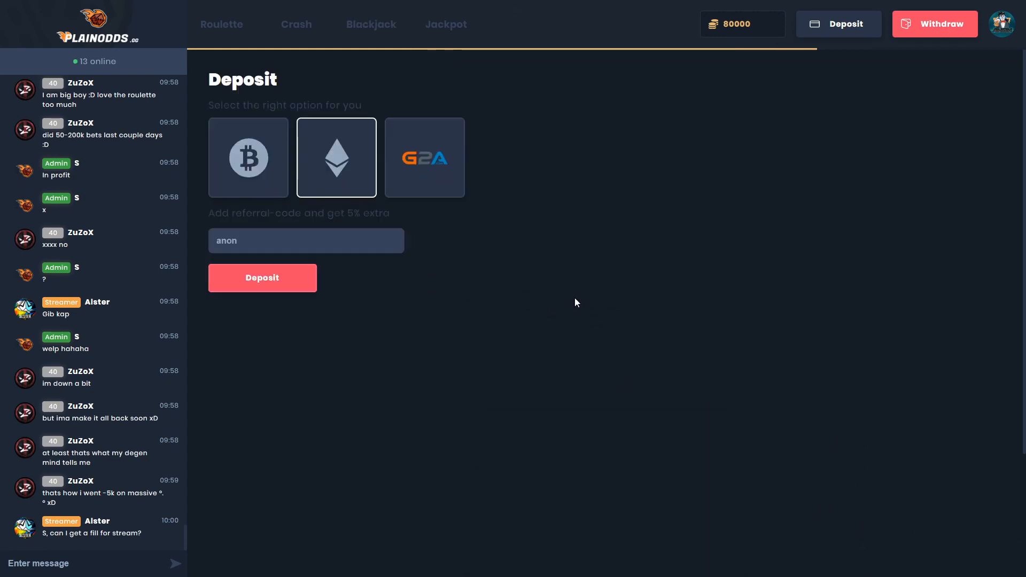
mouse_move(594, 282)
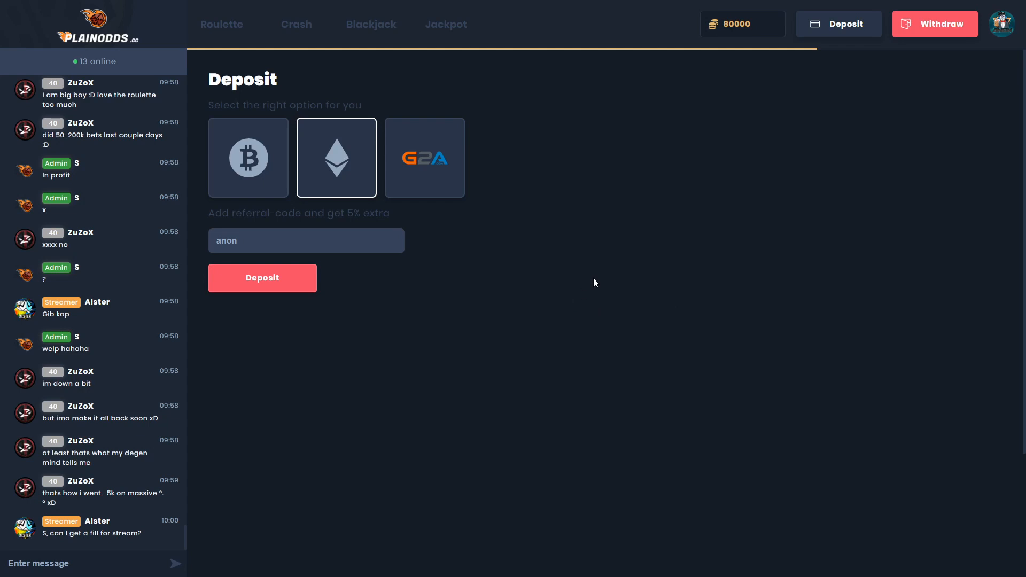
mouse_move(328, 235)
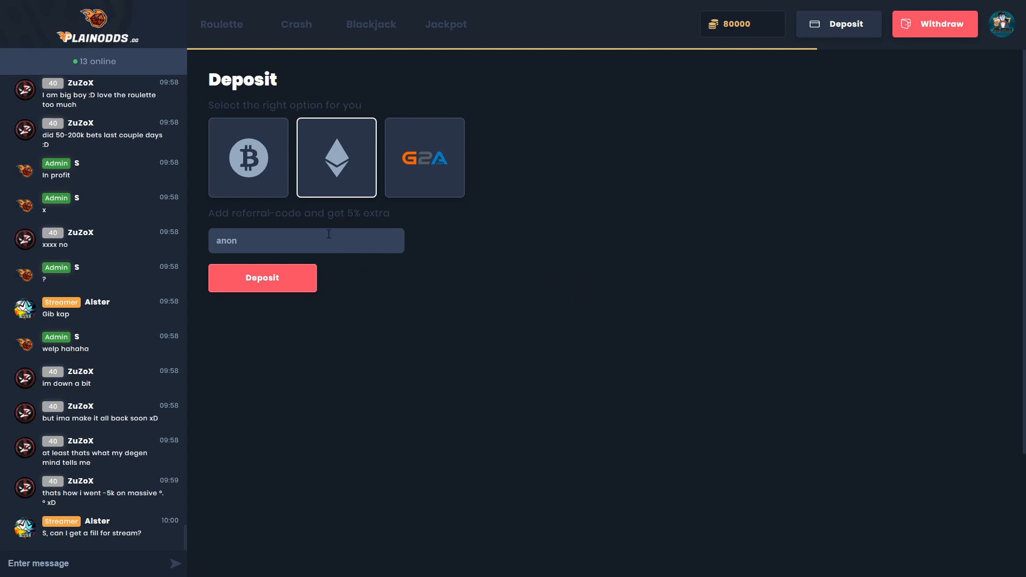
Check the referral-code field on the Deposit page, then go to Withdraw.
left_click(248, 157)
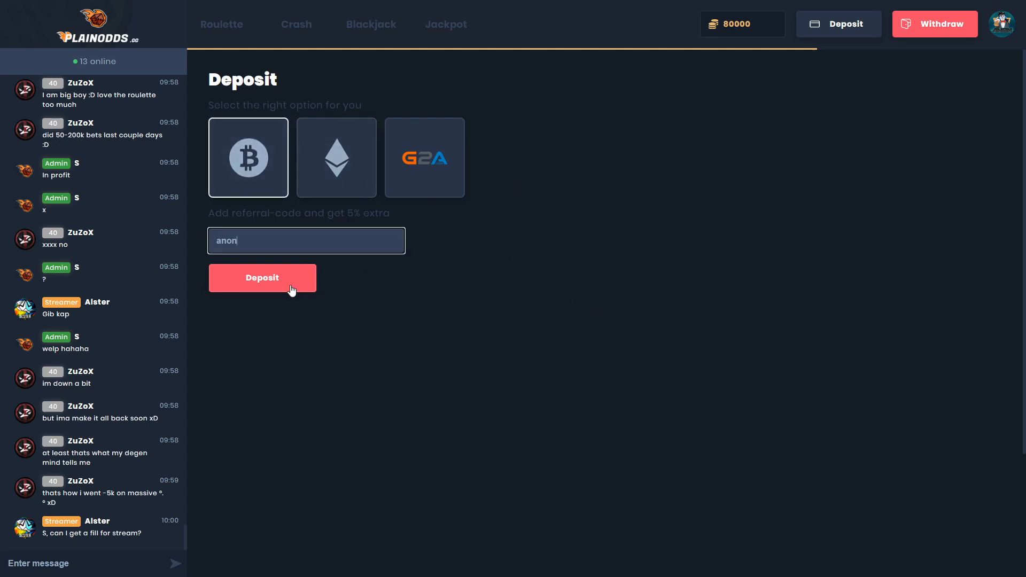
mouse_move(887, 241)
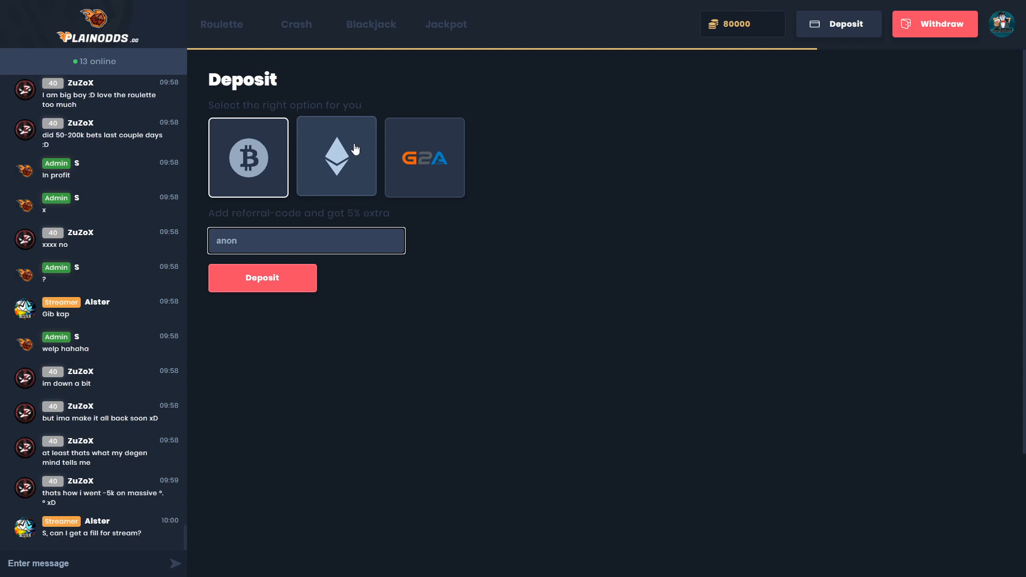
mouse_move(935, 23)
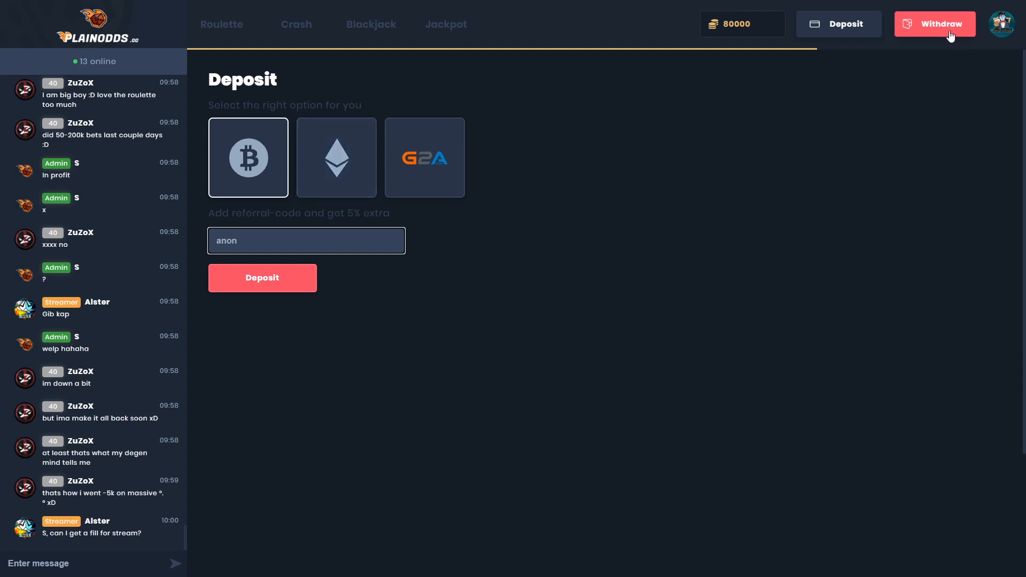
left_click(934, 24)
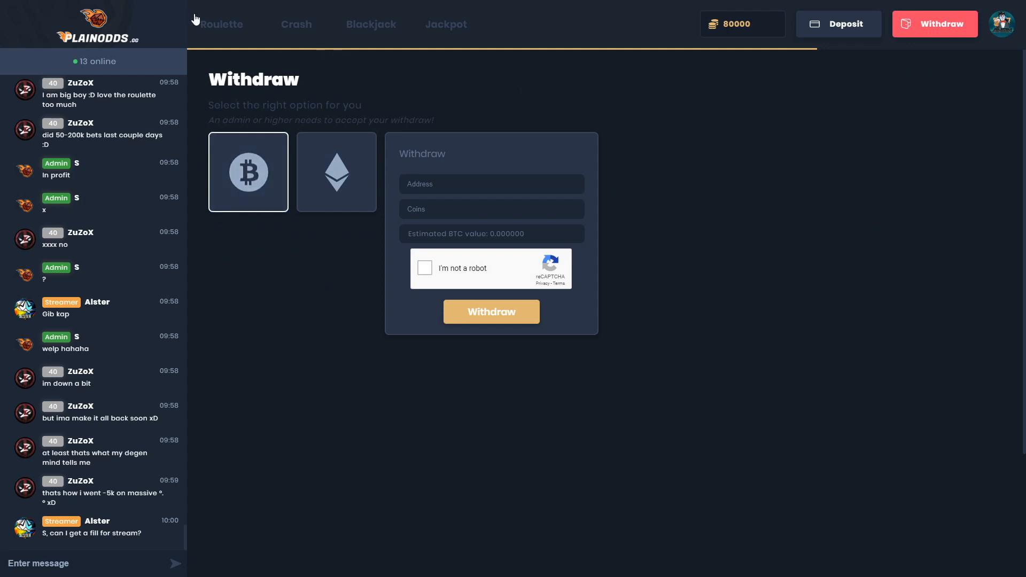
Return to the Roulette game as the next round counts down.
left_click(221, 25)
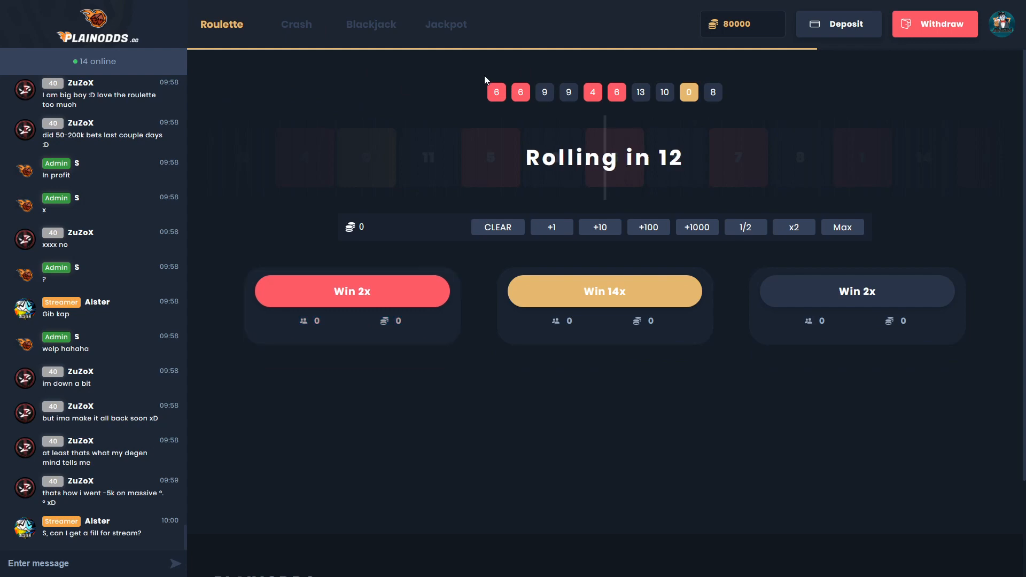
mouse_move(782, 190)
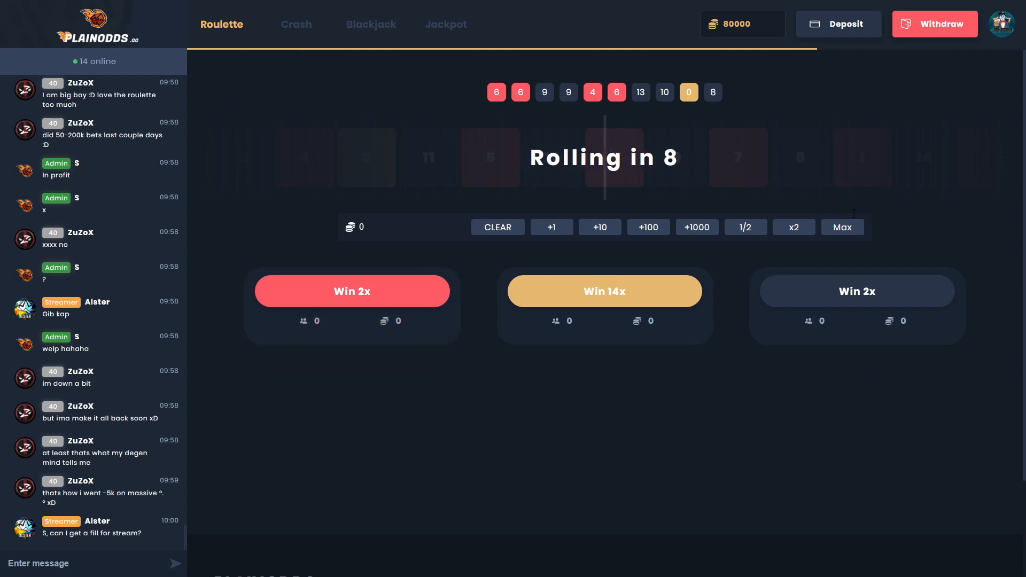
mouse_move(811, 195)
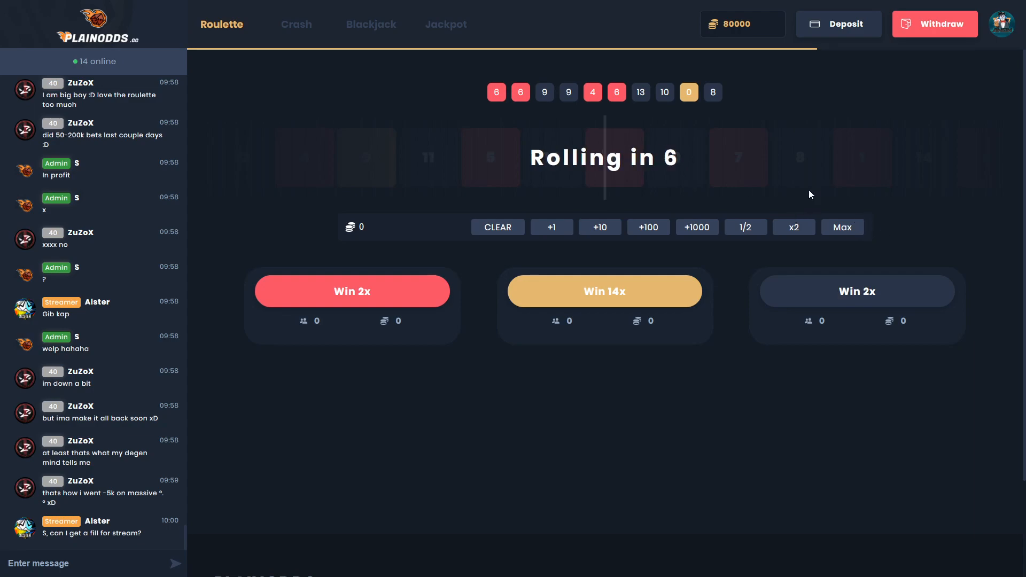